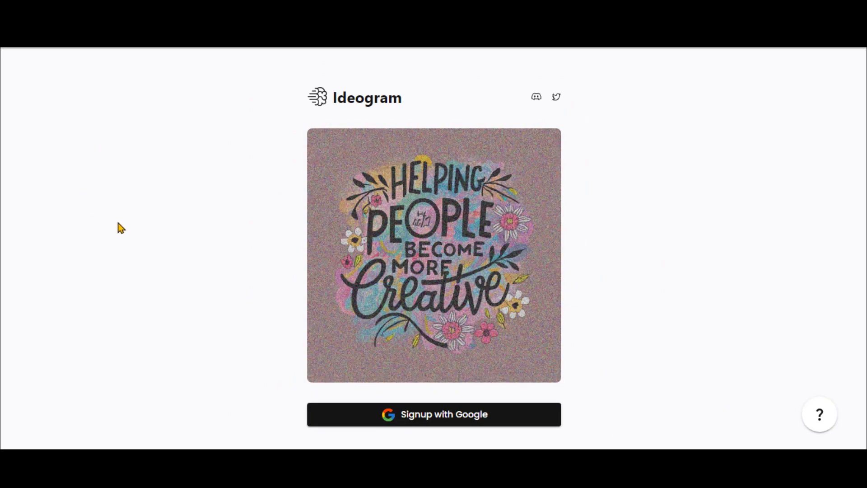
- Sign up with Google and register the display handle 'chembed'
left_click(434, 414)
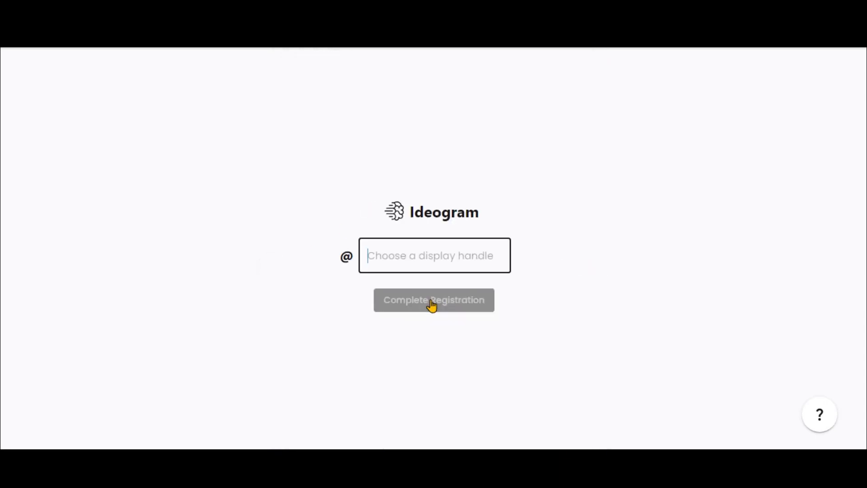
type("chembed")
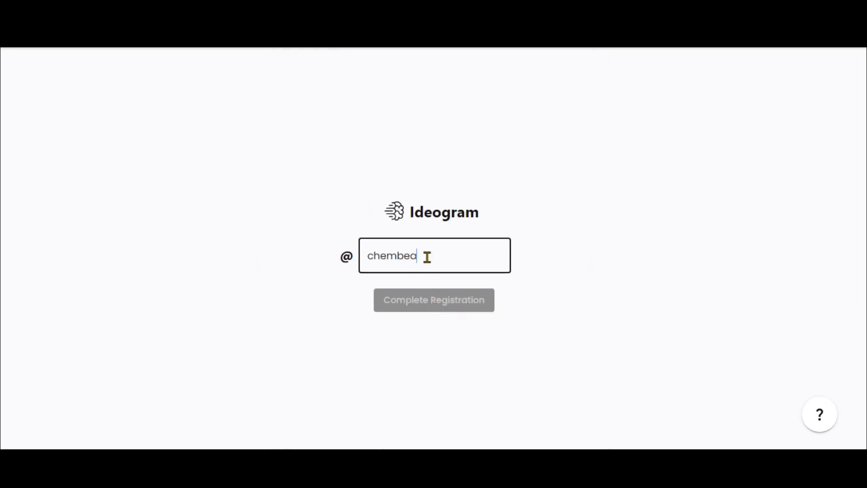
left_click(433, 300)
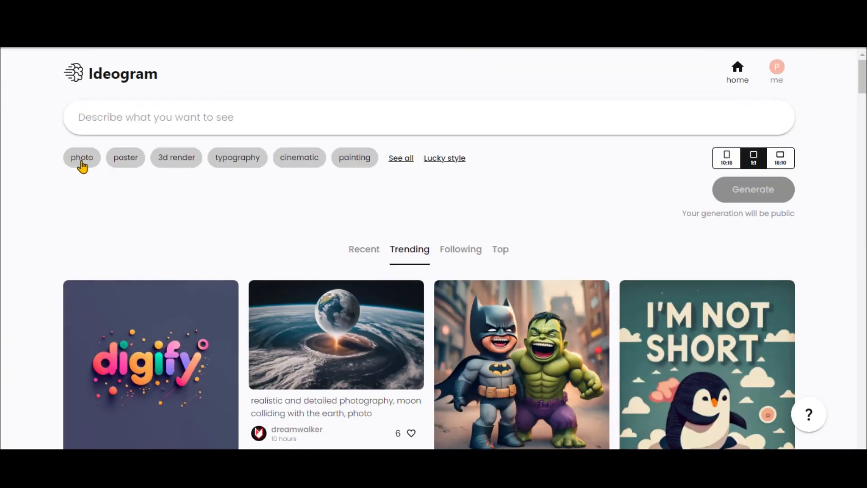
mouse_move(456, 165)
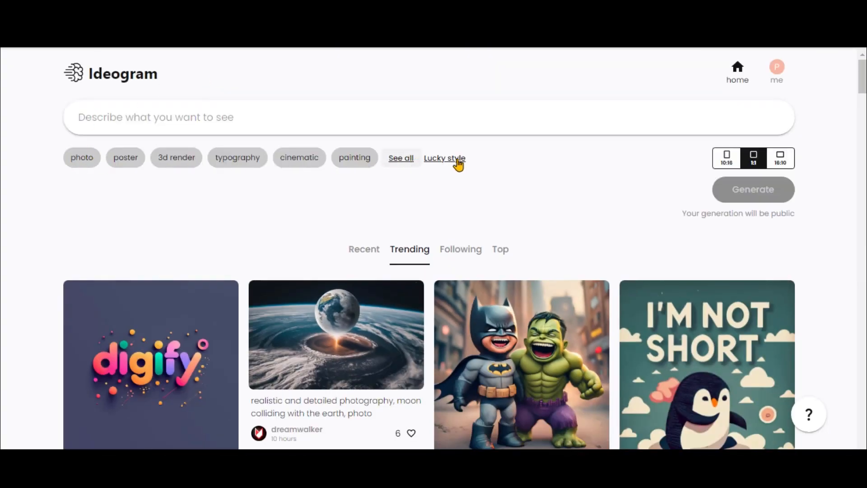
mouse_move(719, 168)
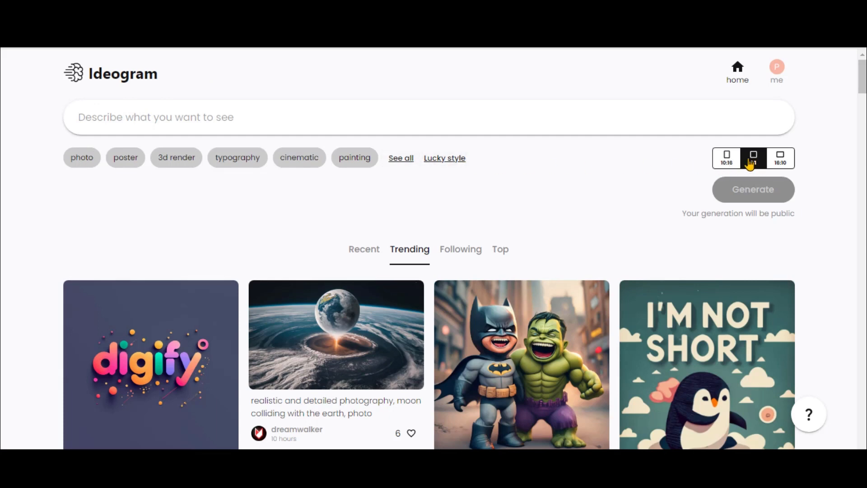
mouse_move(703, 212)
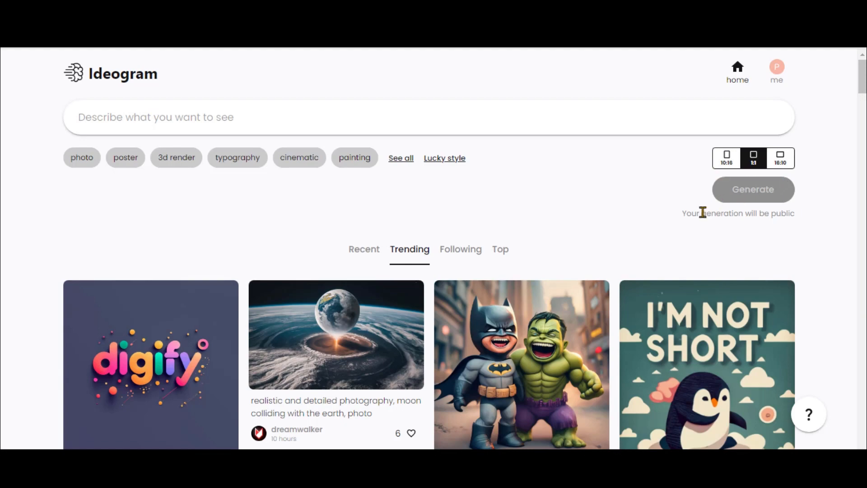
left_click(363, 249)
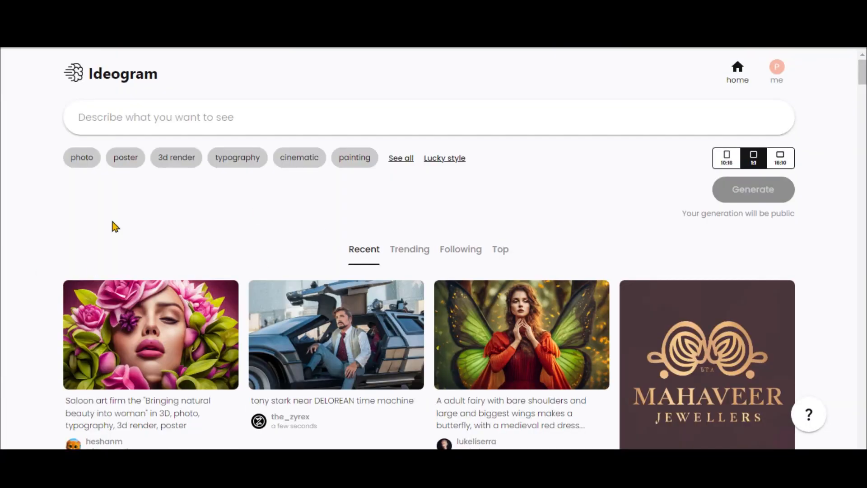
scroll("down", 3)
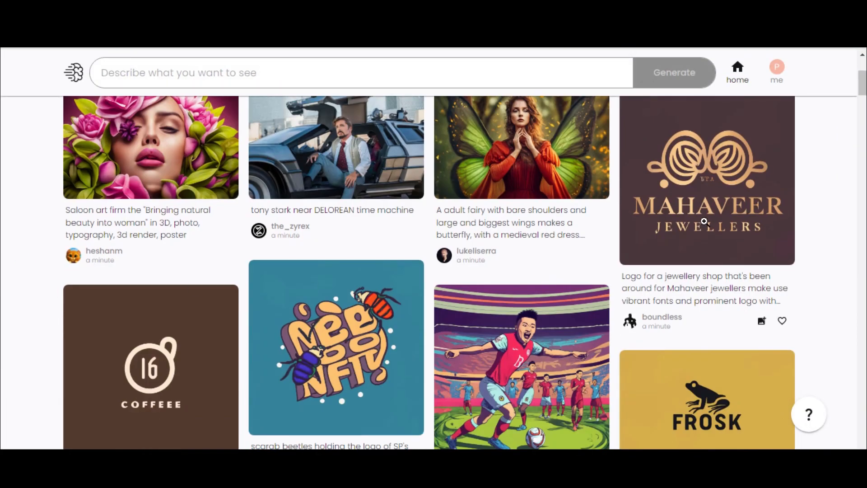
left_click(706, 181)
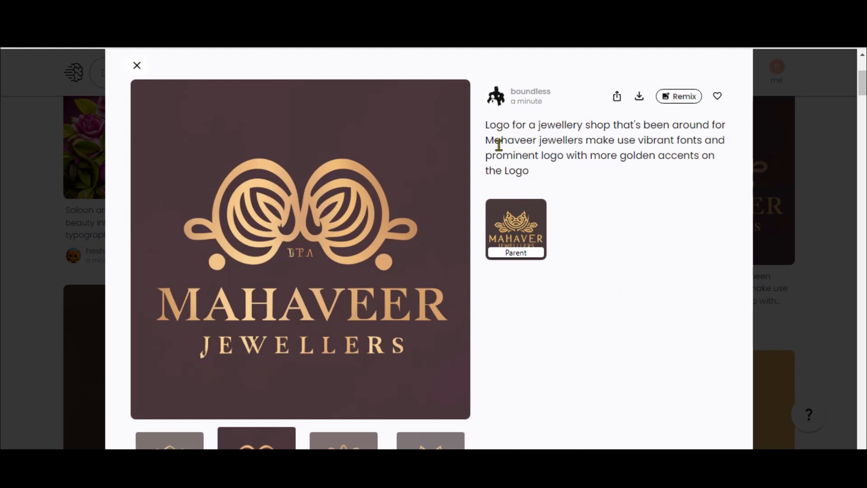
triple_click(605, 140)
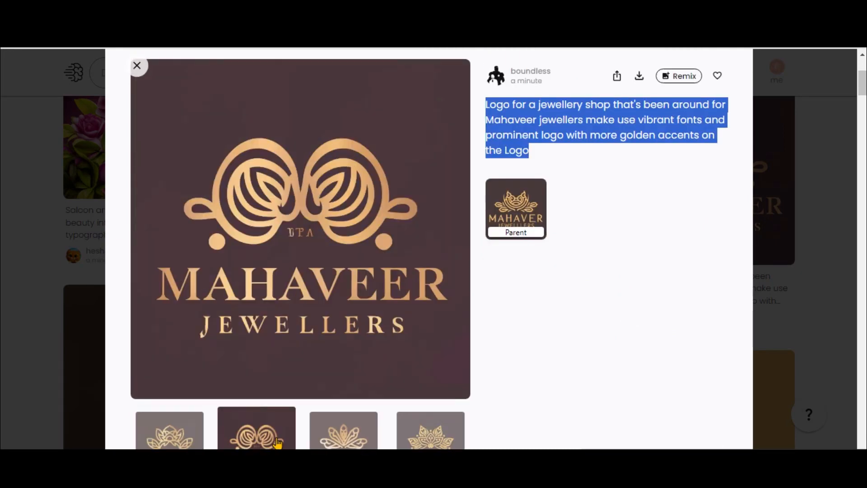
left_click(430, 437)
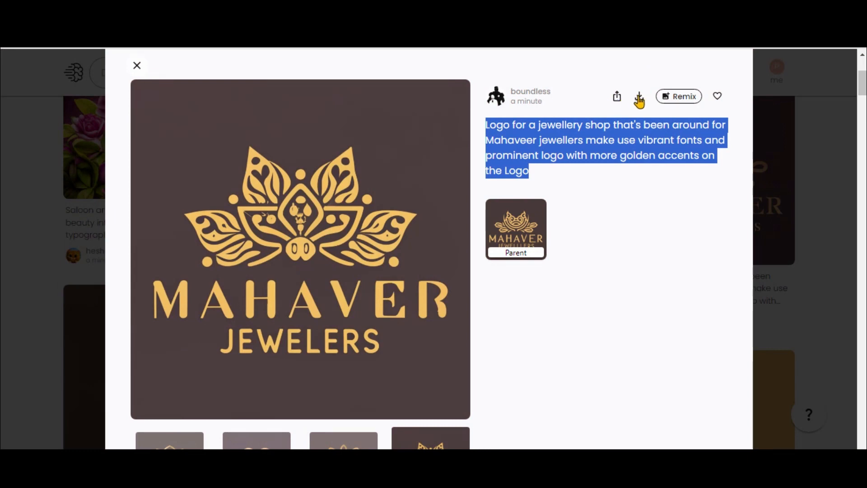
mouse_move(718, 98)
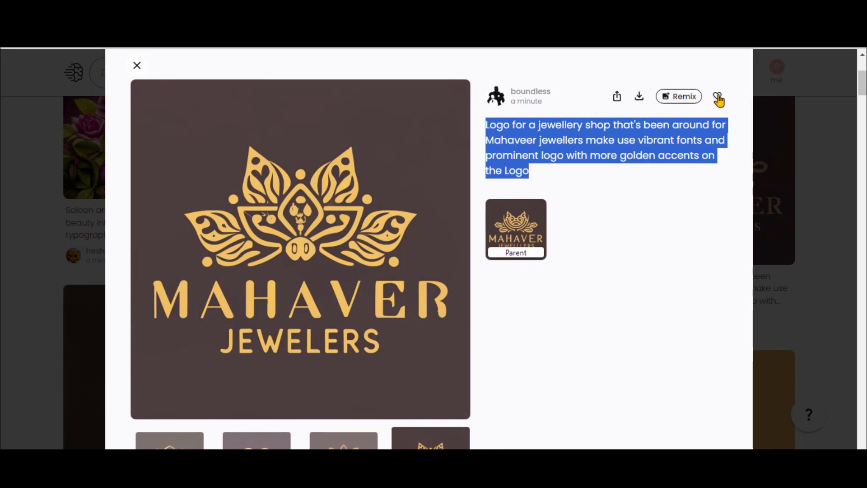
left_click(137, 65)
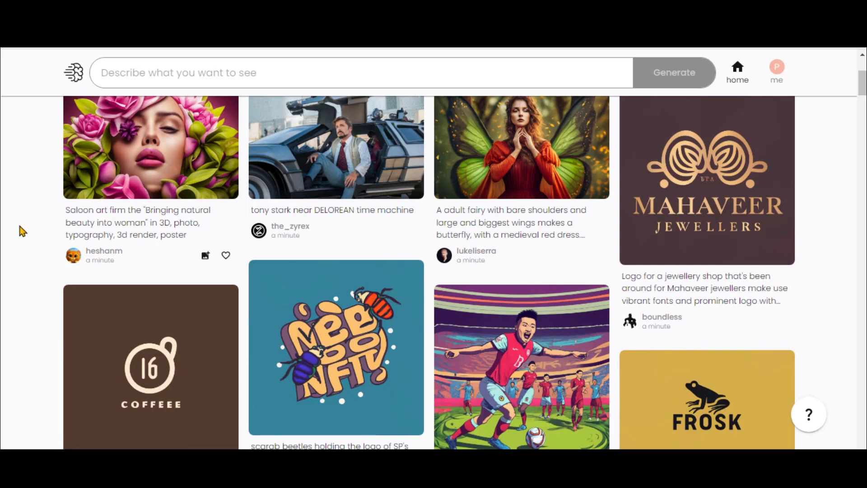
scroll("down", 3)
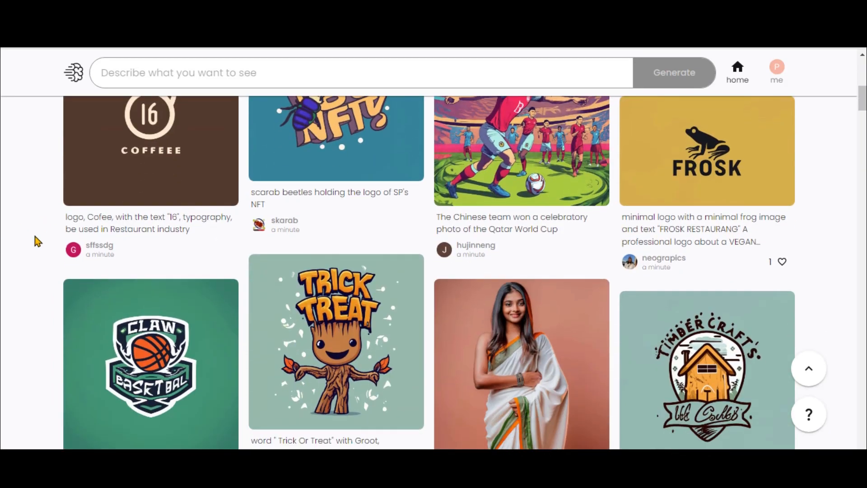
left_click(706, 151)
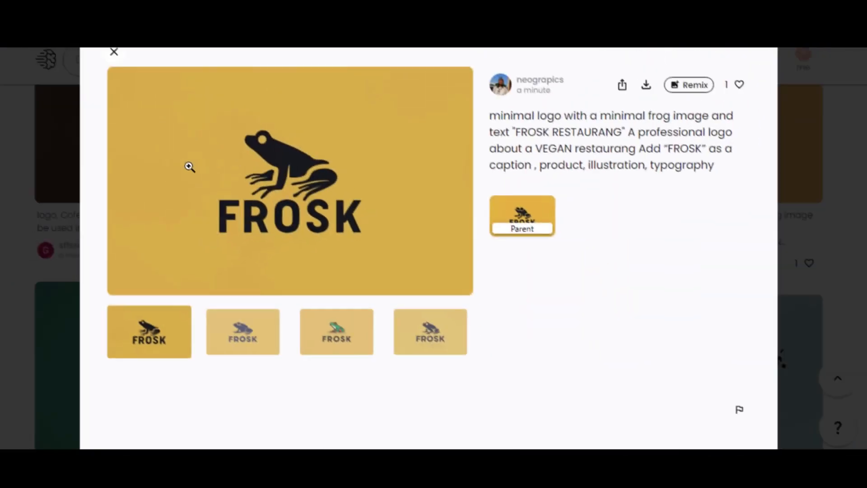
double_click(524, 140)
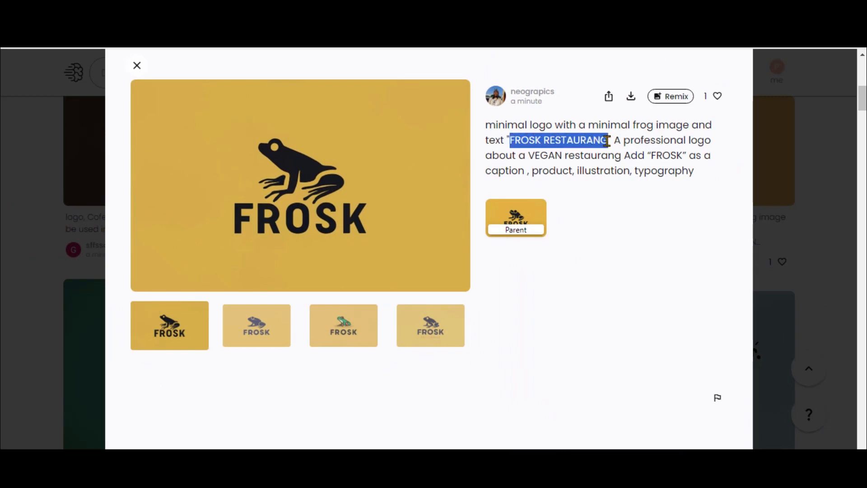
left_click(255, 325)
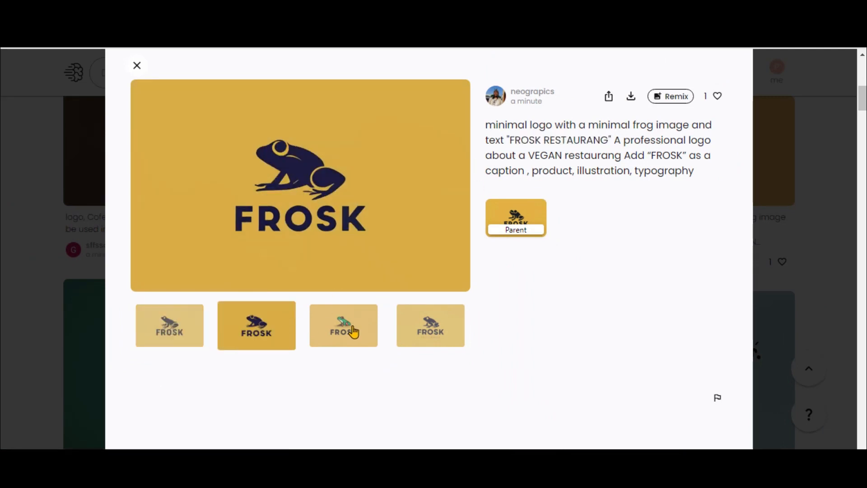
left_click(430, 324)
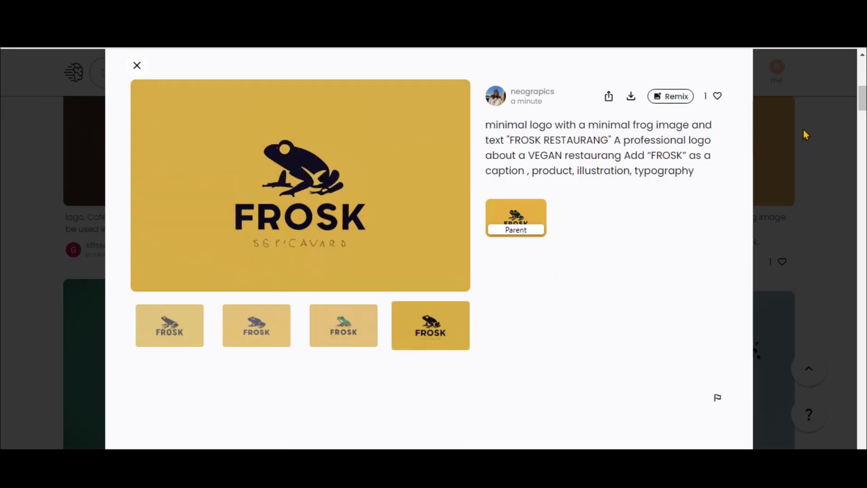
left_click(136, 65)
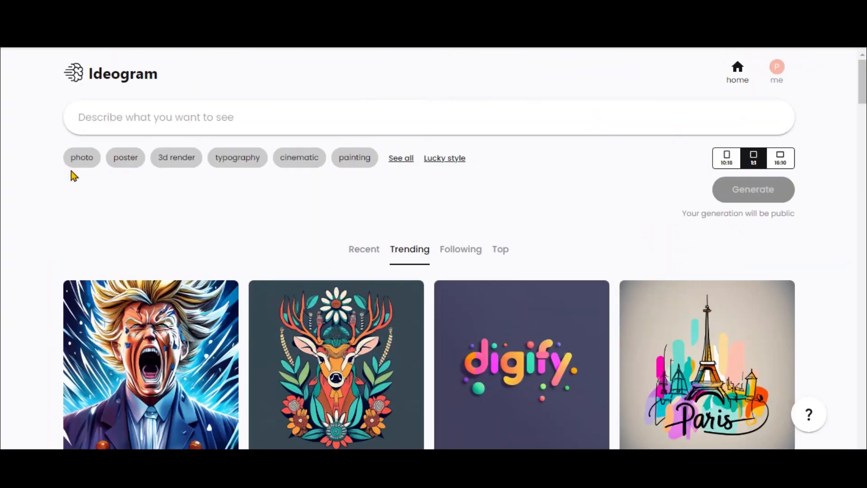
- Generate 'Create a cute panda logo' with 3d render and illustration styles
type("Create a")
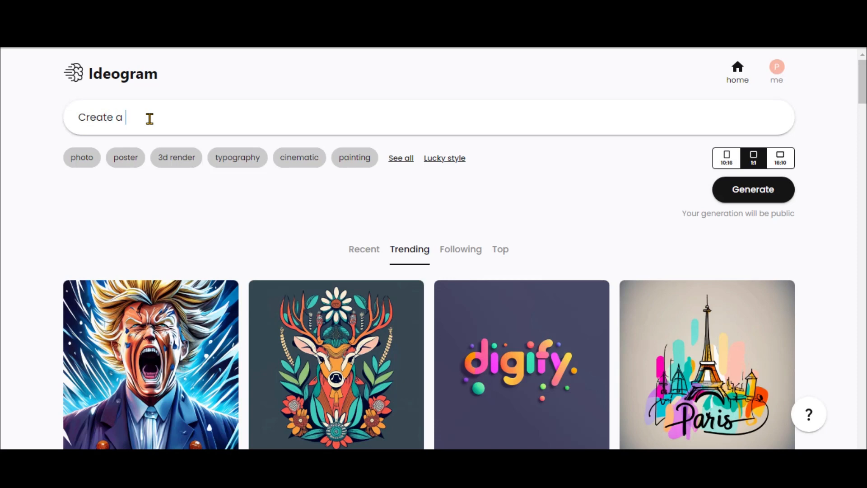
type("cute panda")
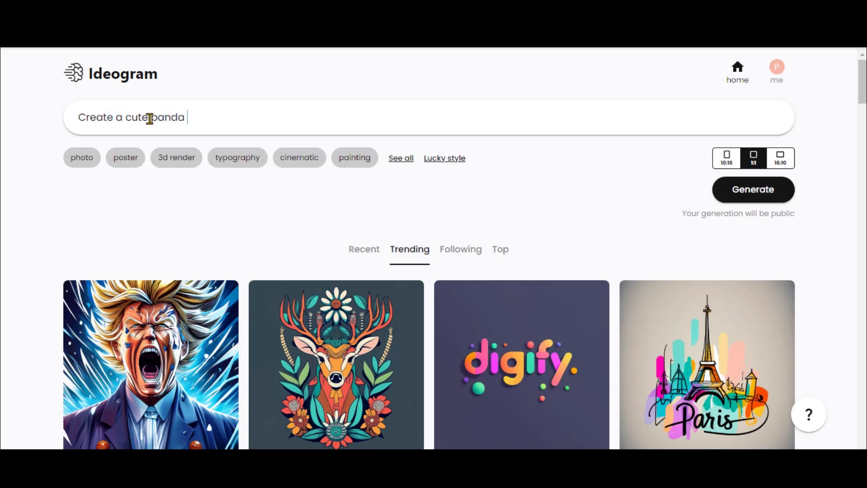
type("logo")
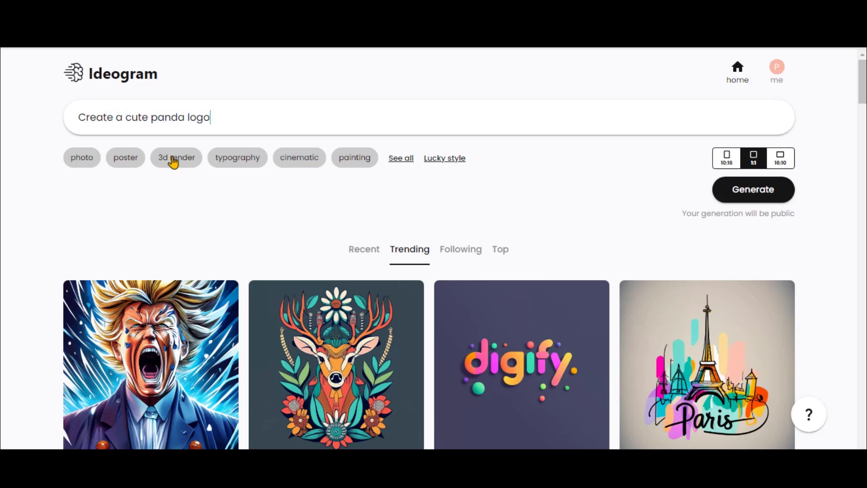
left_click(176, 157)
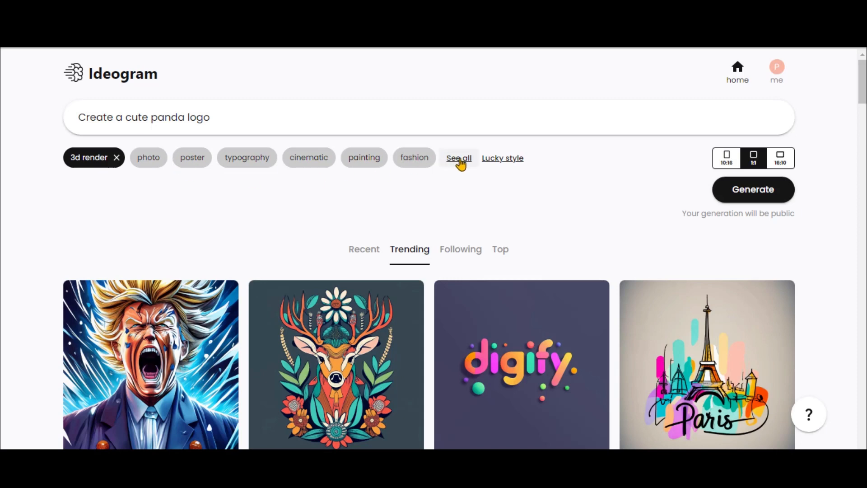
left_click(459, 157)
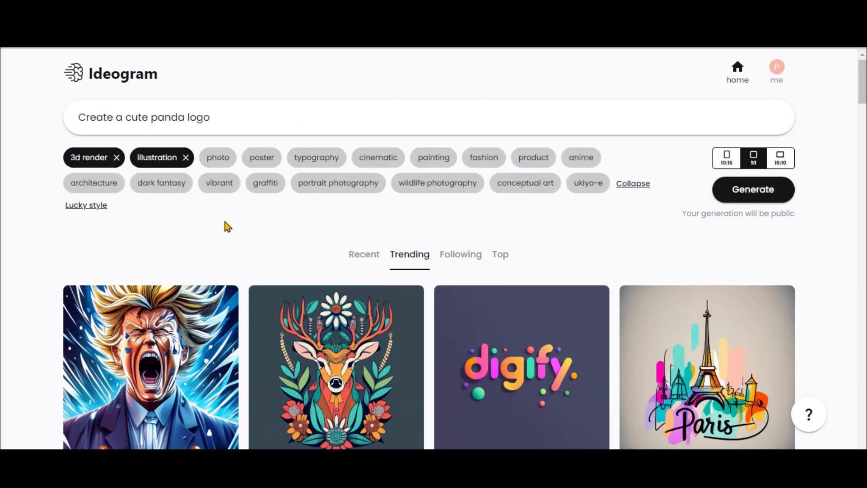
mouse_move(754, 189)
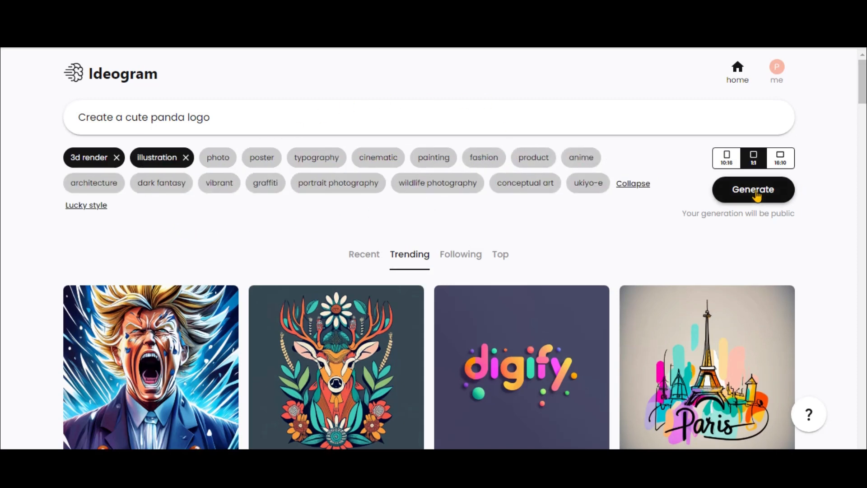
left_click(754, 189)
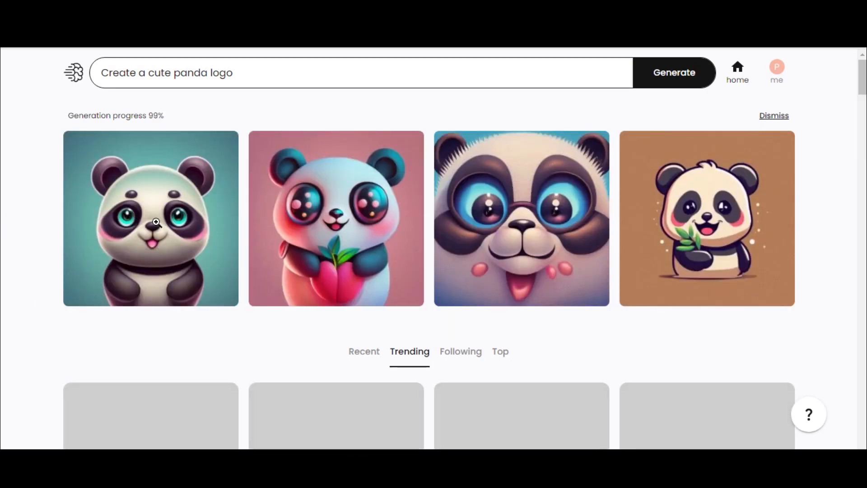
- Remix the brown panda logo with a Lucky random style (vibrant graffiti) and generate
left_click(151, 217)
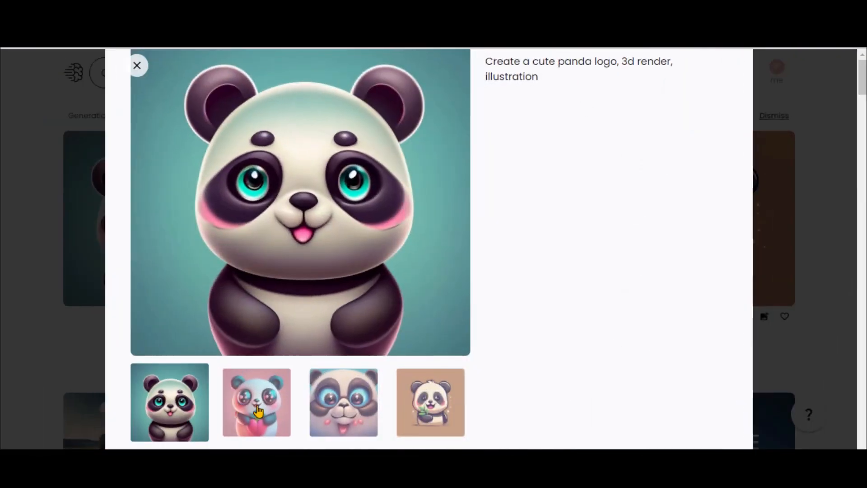
left_click(137, 65)
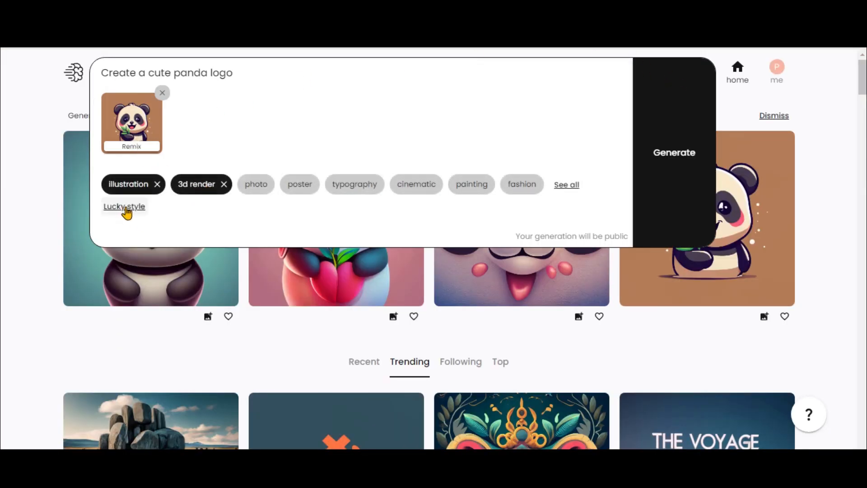
left_click(124, 206)
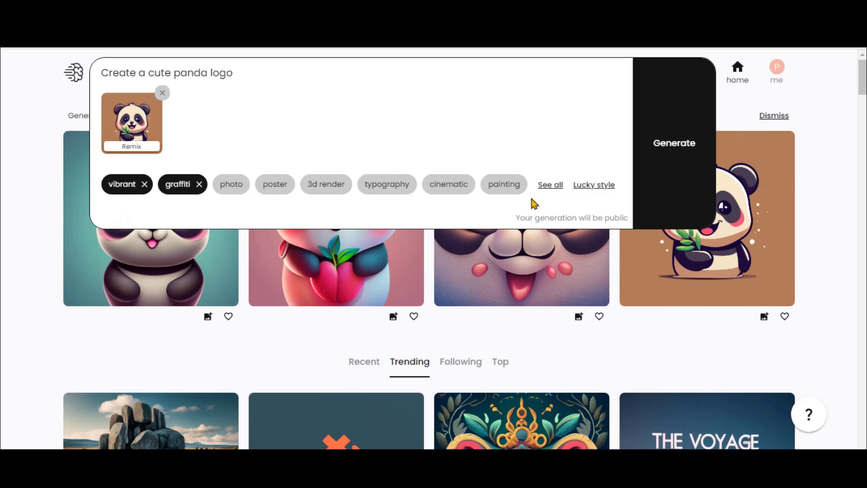
left_click(674, 142)
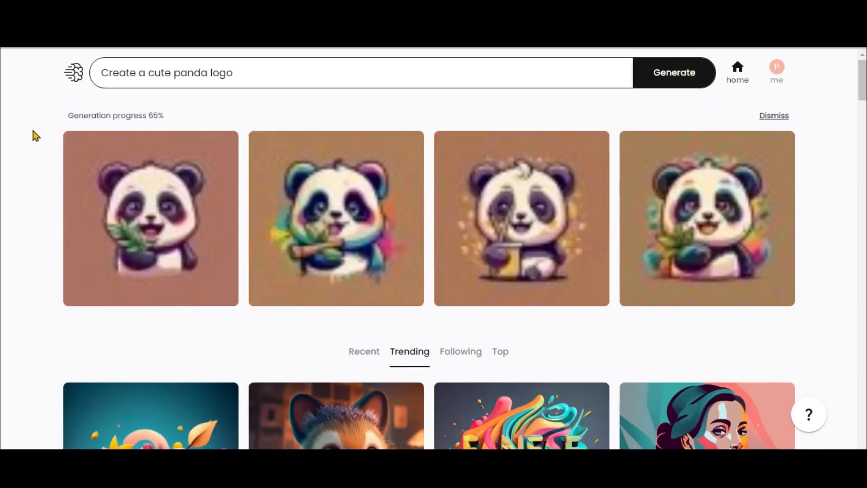
- View the third remixed panda logo and start a new remix from it
left_click(521, 218)
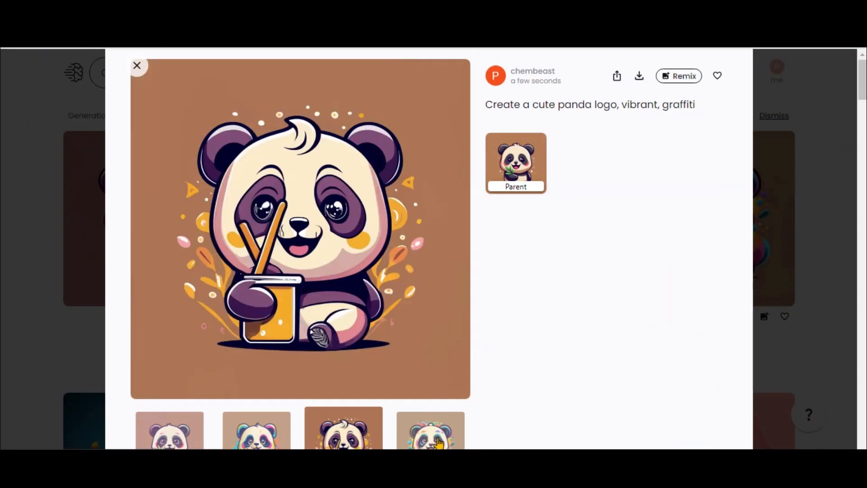
left_click(678, 76)
type("Create a logo with t")
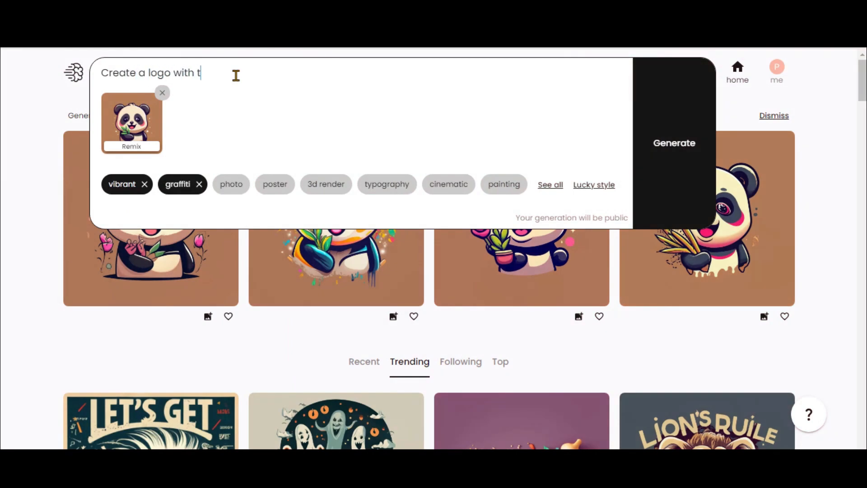
- Generate 'Create a logo with text "Just Do It"' in typography and 3D render styles
type("ext \"Just Do")
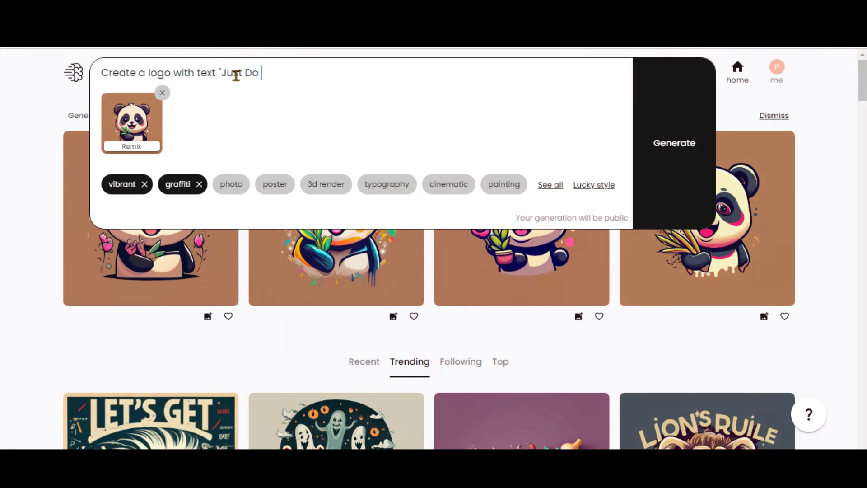
type("It\"")
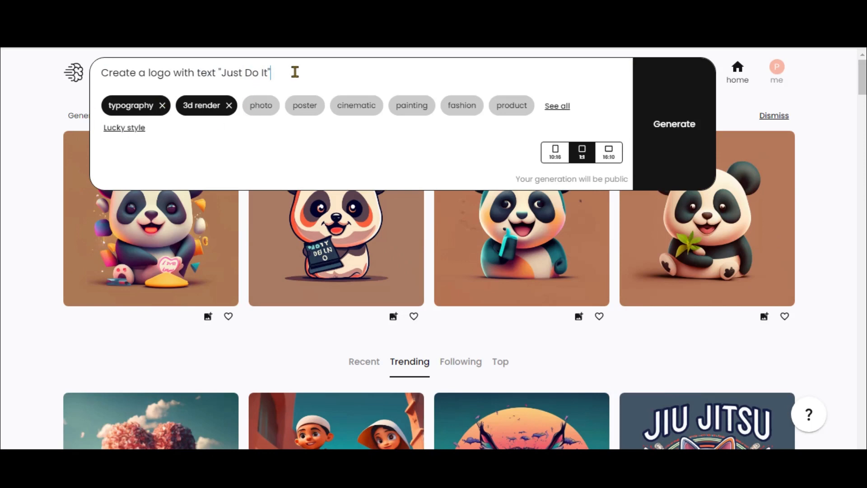
left_click(674, 124)
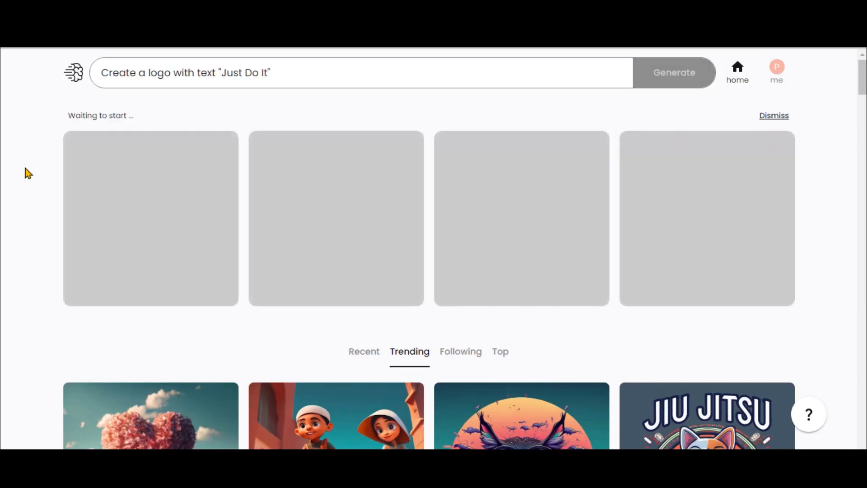
mouse_move(143, 119)
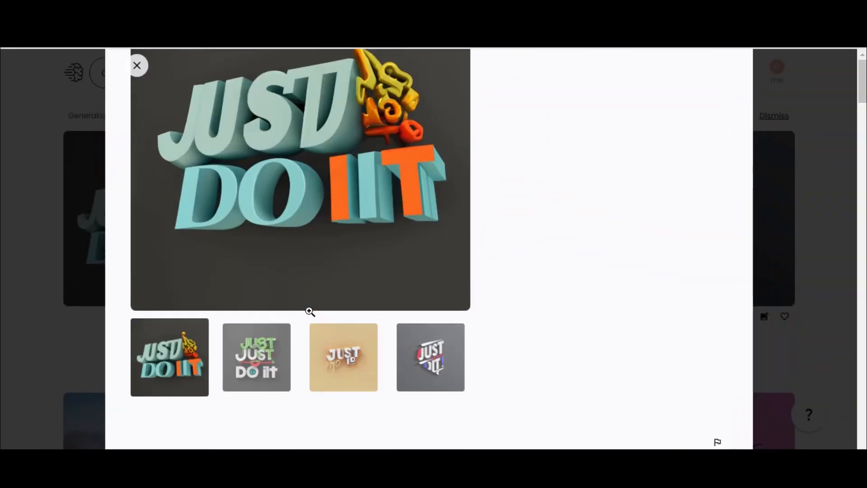
- Browse the second and third "Just Do It" logo variations
left_click(256, 357)
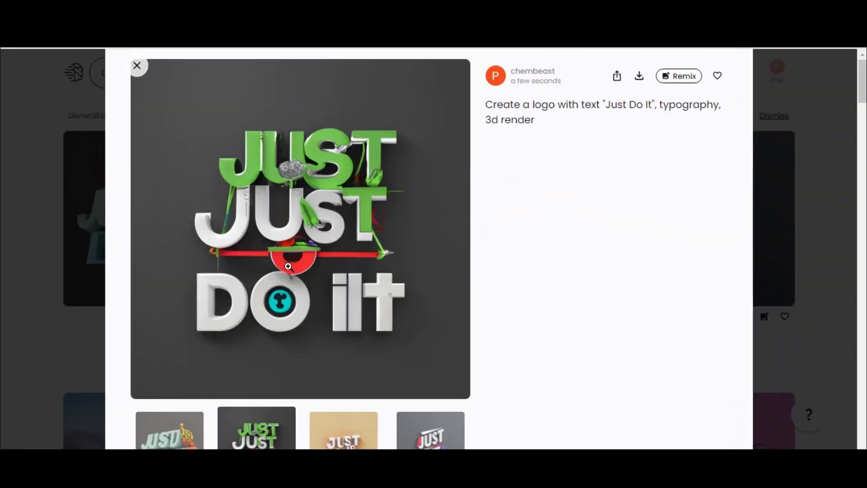
scroll("down", 3)
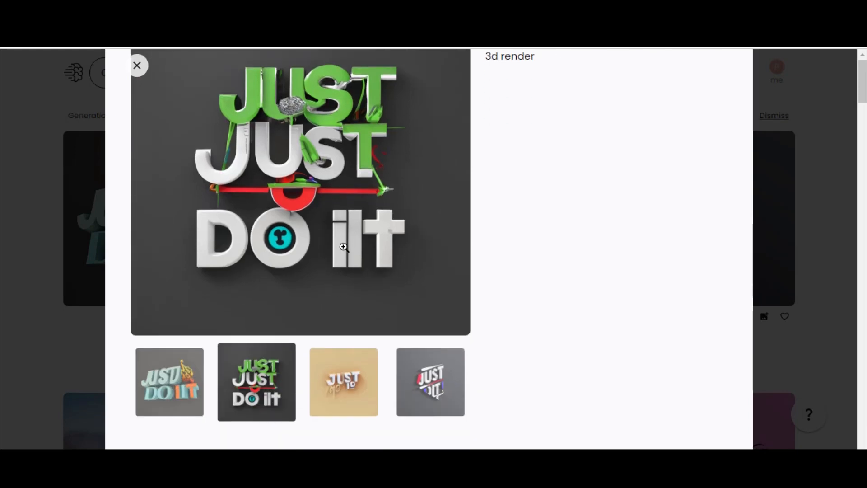
left_click(343, 381)
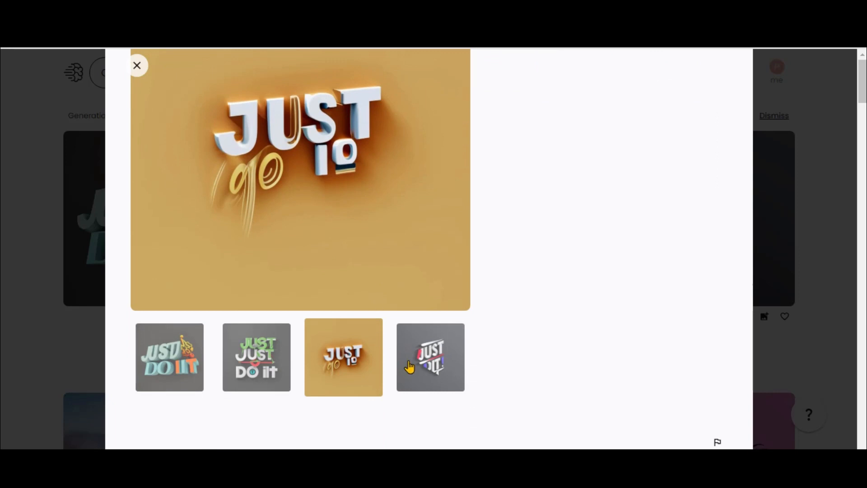
- Generate a logo for a real estate business from a new prompt
left_click(137, 65)
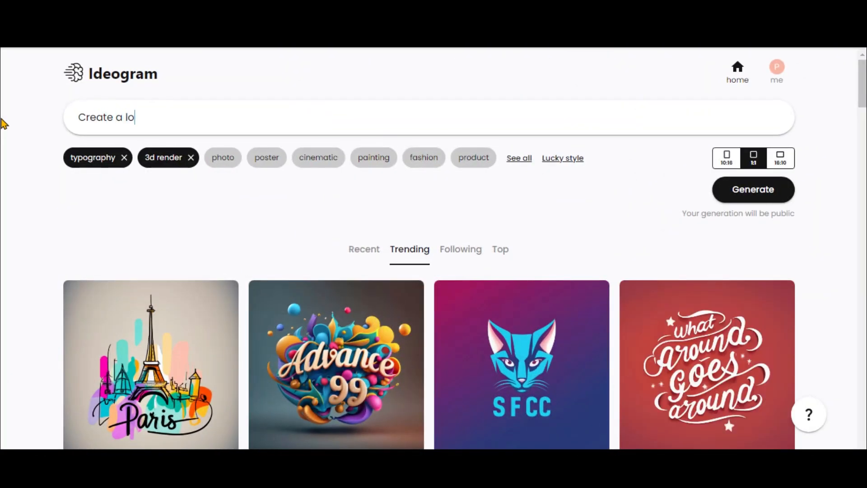
type("go for real e")
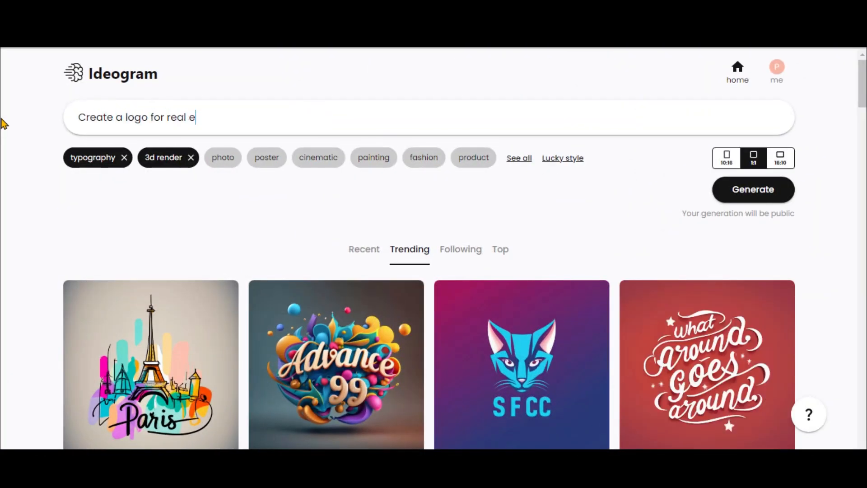
left_click(754, 189)
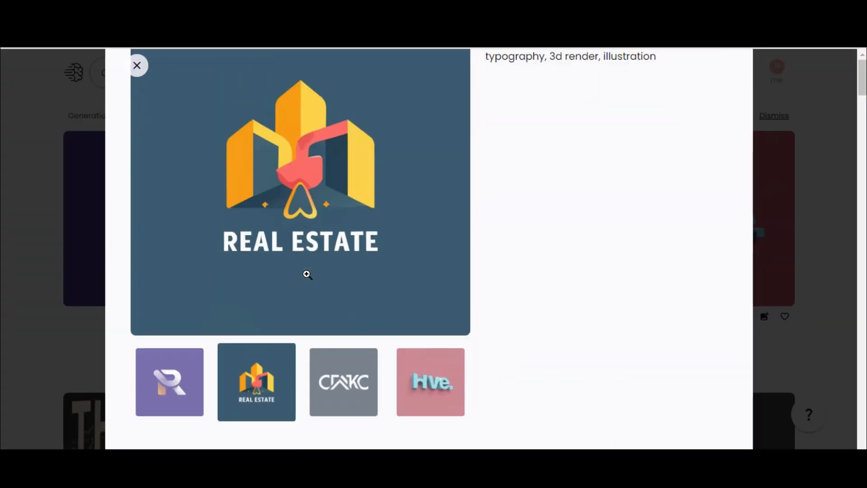
- Generate Clothify clothing-brand logos and download the orange graffiti variation
left_click(137, 65)
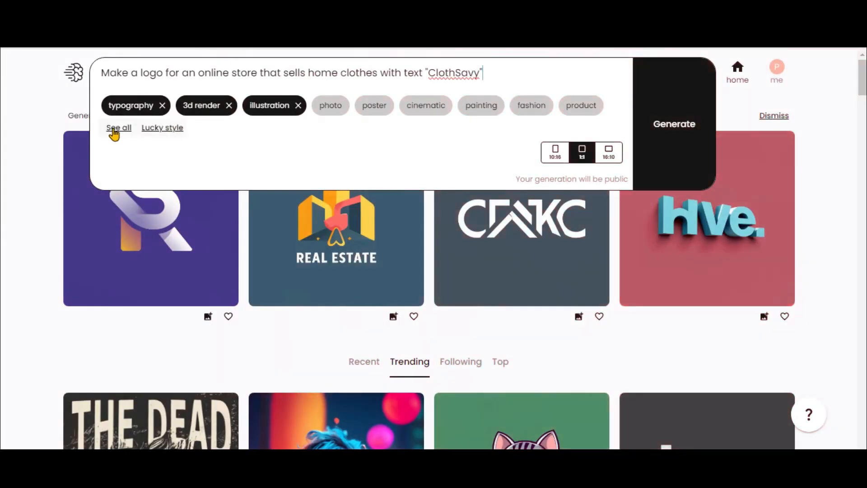
left_click(118, 127)
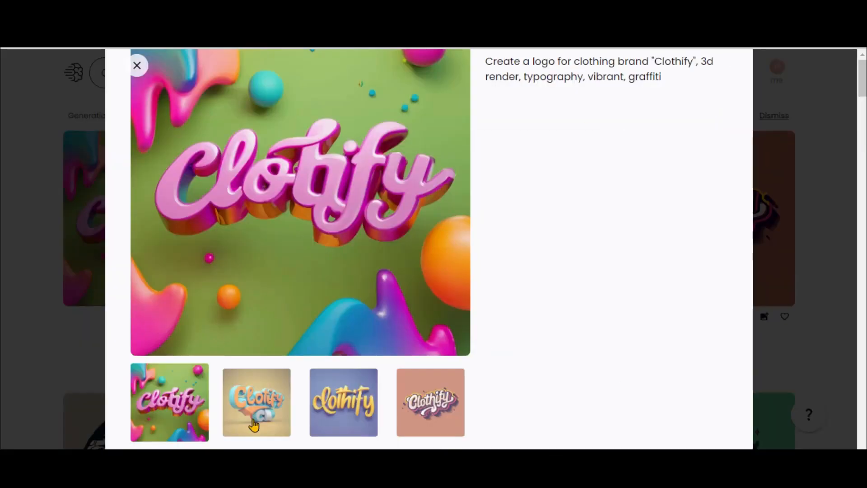
left_click(430, 402)
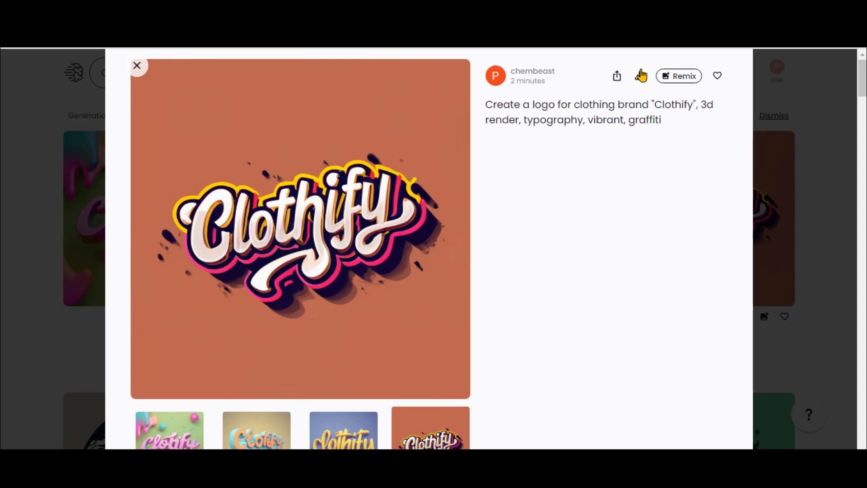
left_click(641, 76)
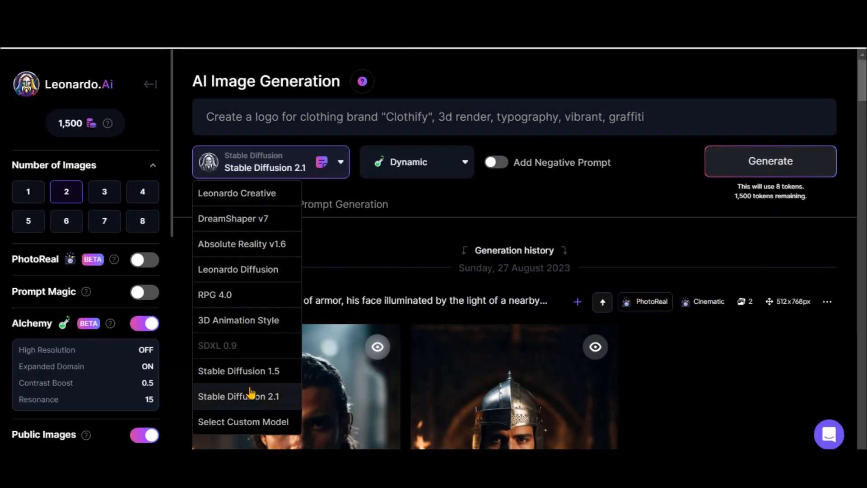
- Generate the Clothify prompt as cinematic PhotoReal 512×768 images and view them enlarged
left_click(143, 260)
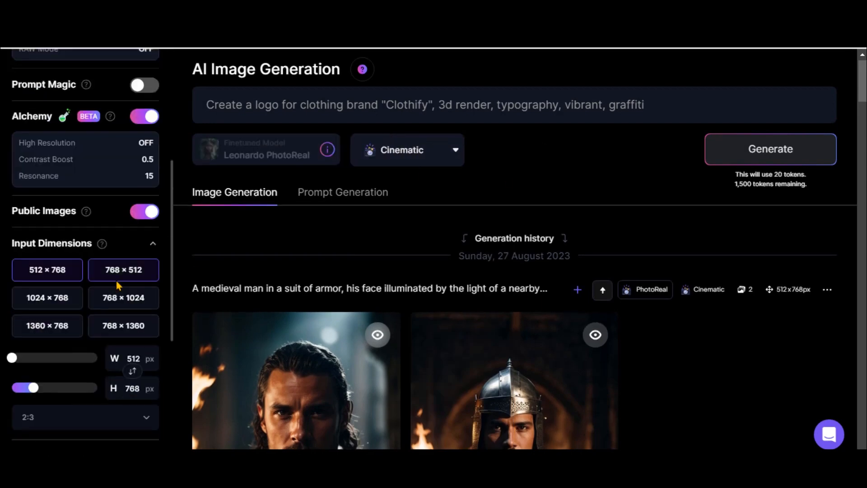
left_click(769, 149)
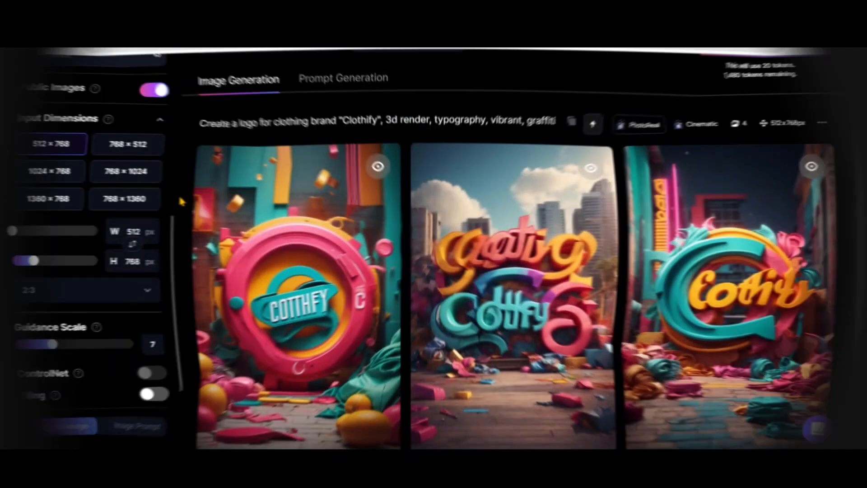
left_click(298, 276)
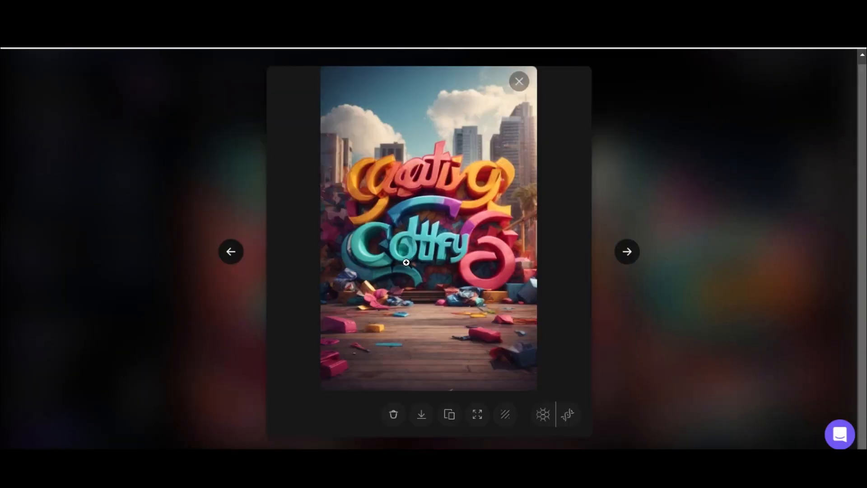
left_click(627, 252)
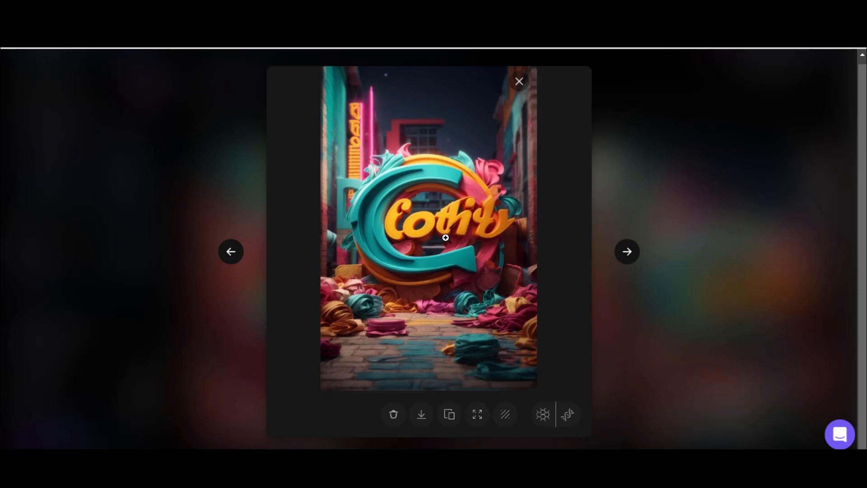
- Generate retro gaming t-shirt designs with 3D render, vibrant, illustration and graffiti styles
left_click(518, 82)
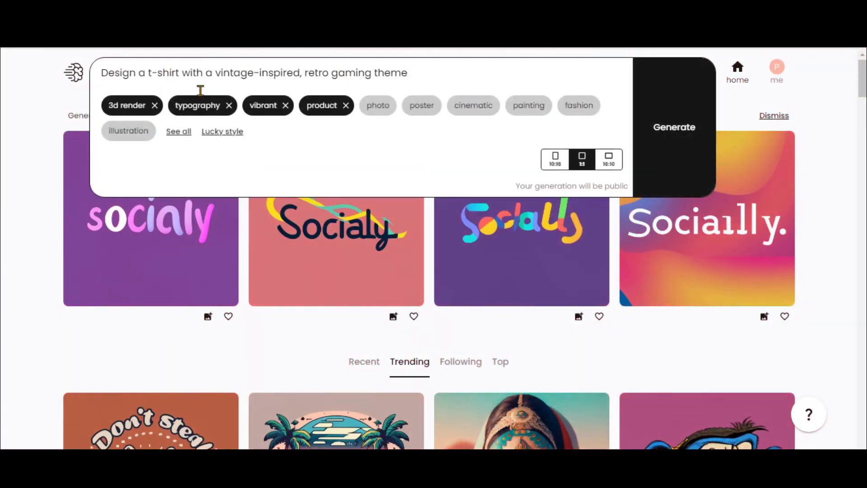
mouse_move(222, 131)
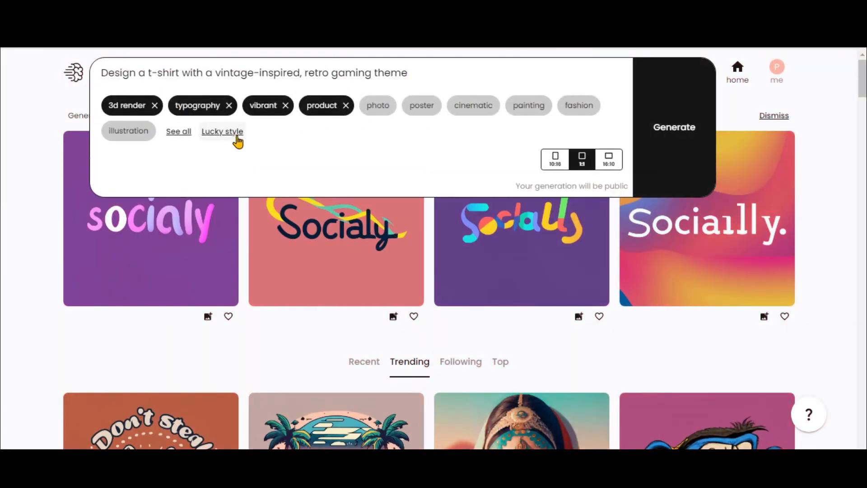
left_click(128, 130)
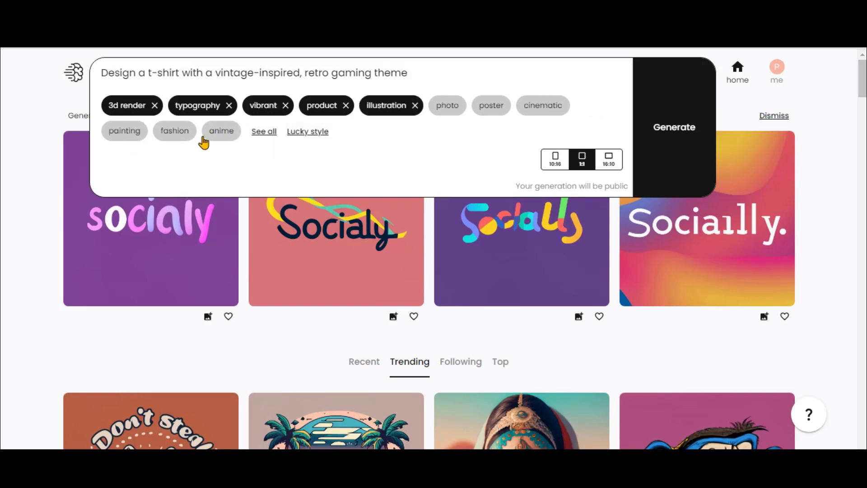
left_click(228, 105)
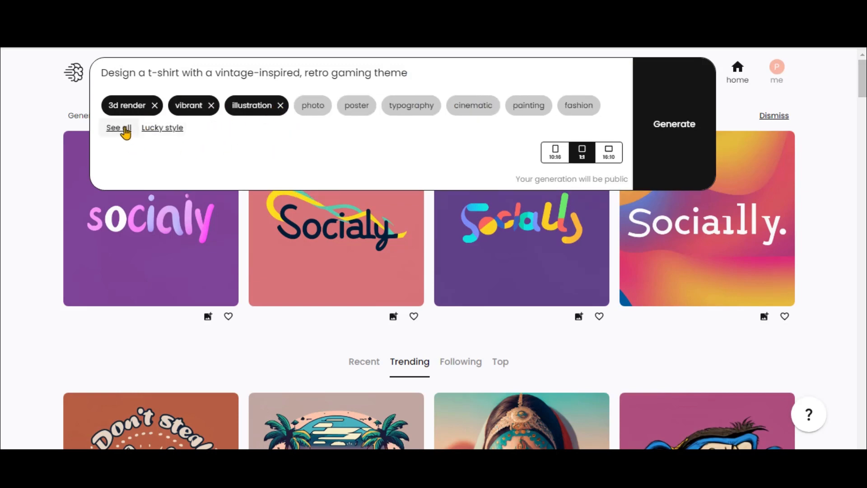
left_click(674, 124)
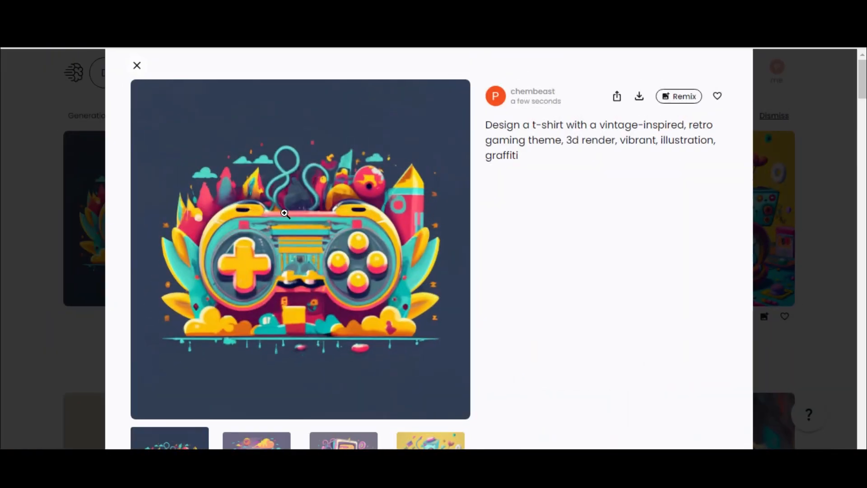
- Browse the generated retro gaming t-shirt designs
left_click(255, 440)
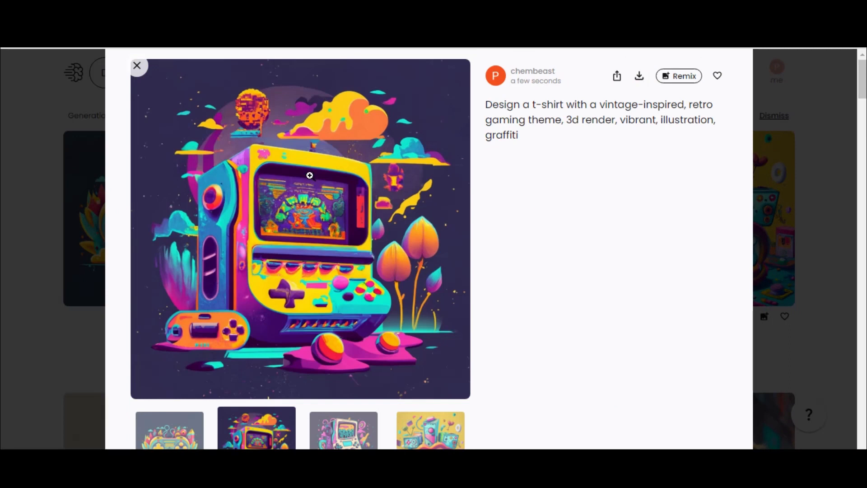
left_click(430, 430)
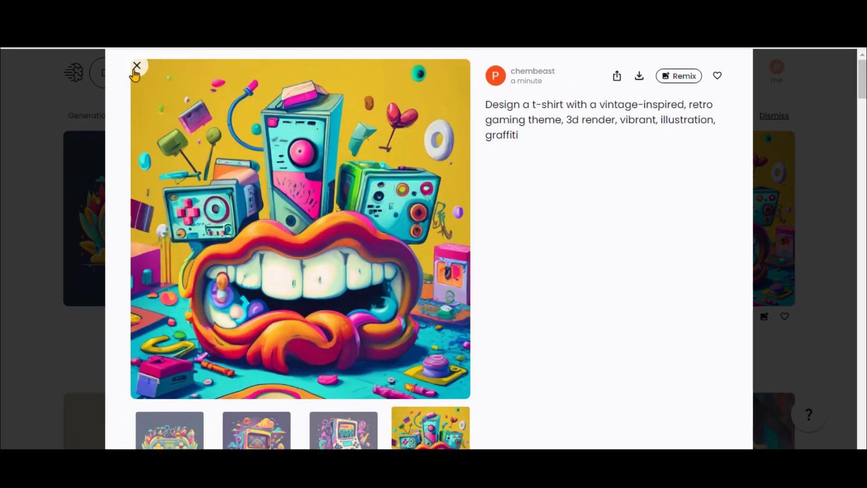
- Generate vintage car t-shirt designs in conceptual art, 3D render and vibrant styles and view a result
left_click(137, 68)
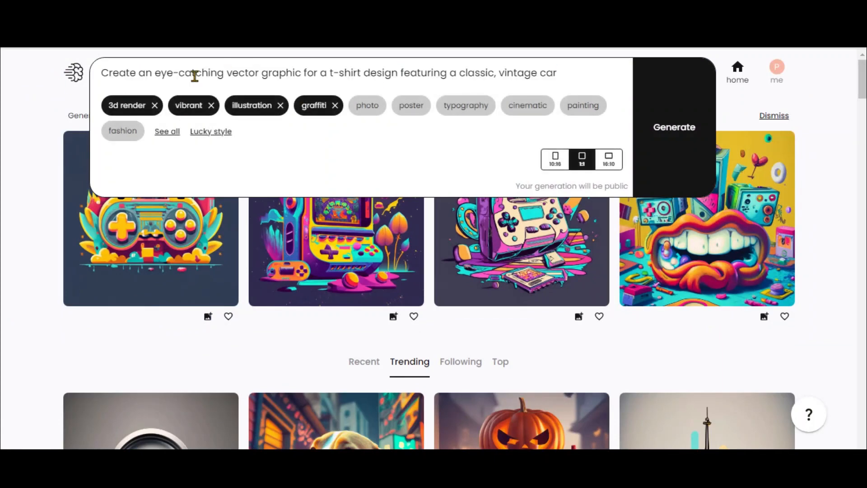
triple_click(329, 73)
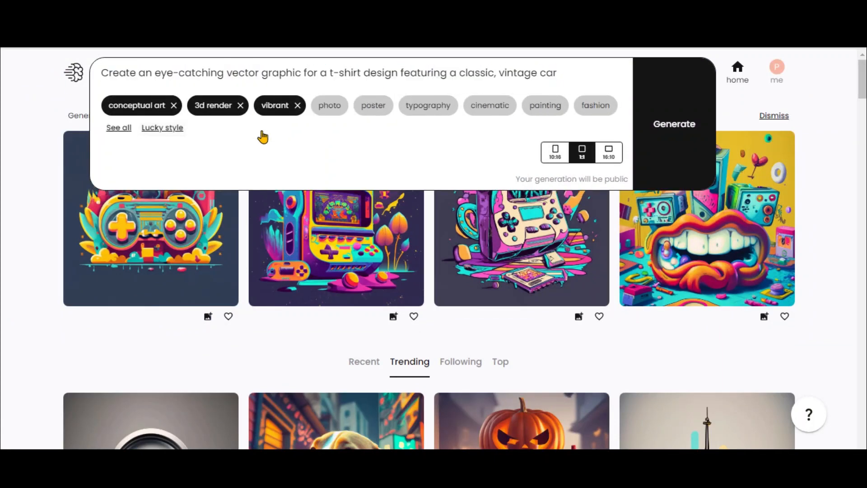
mouse_move(209, 118)
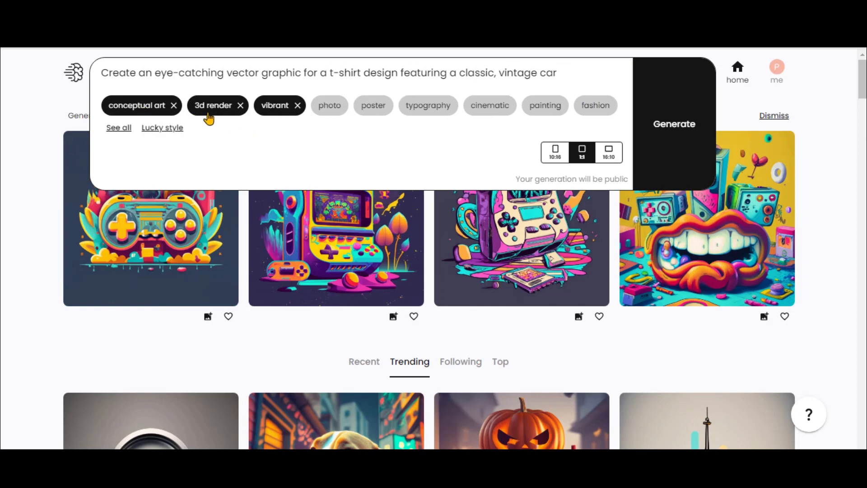
left_click(674, 124)
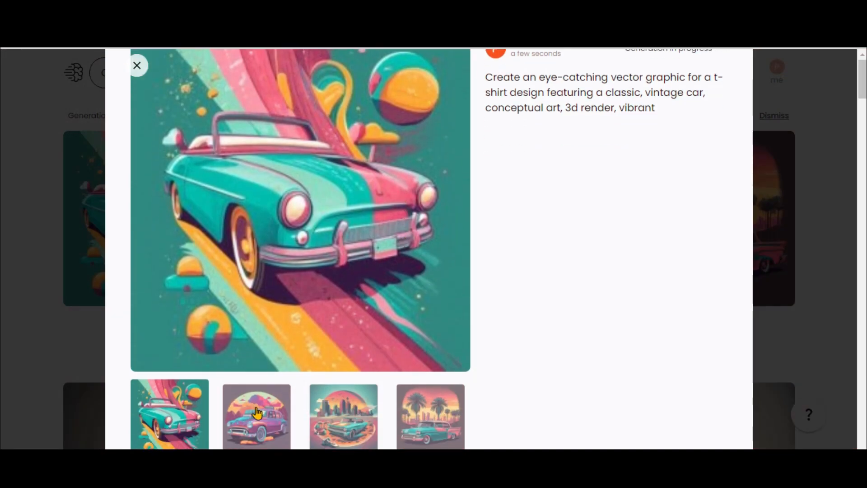
left_click(343, 416)
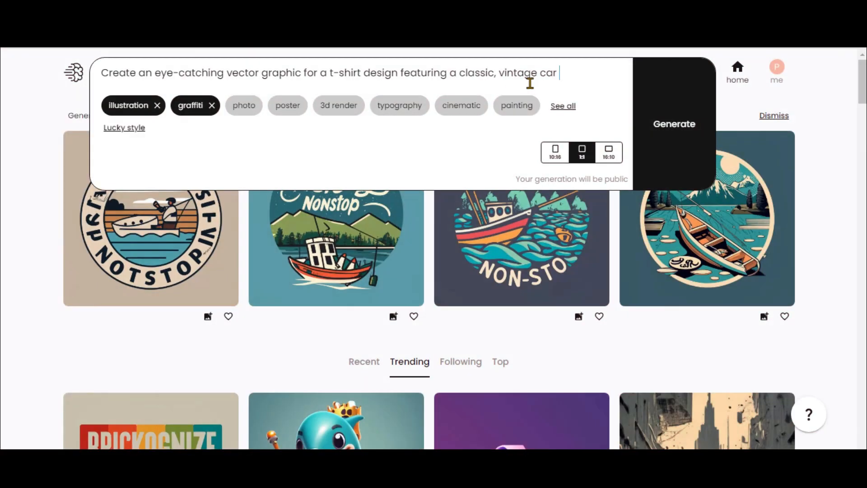
- Generate vintage car designs with the text "Welcome To Miami" and browse the variations
type("with a text \"Welcome To Miam")
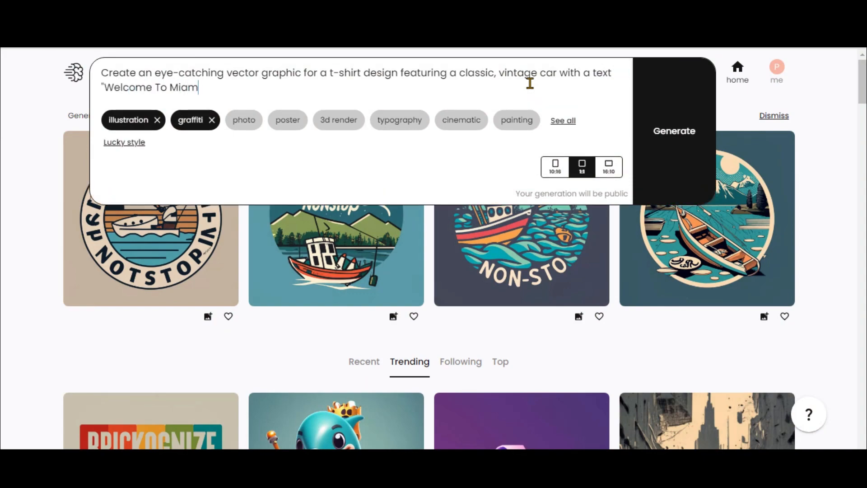
left_click(674, 131)
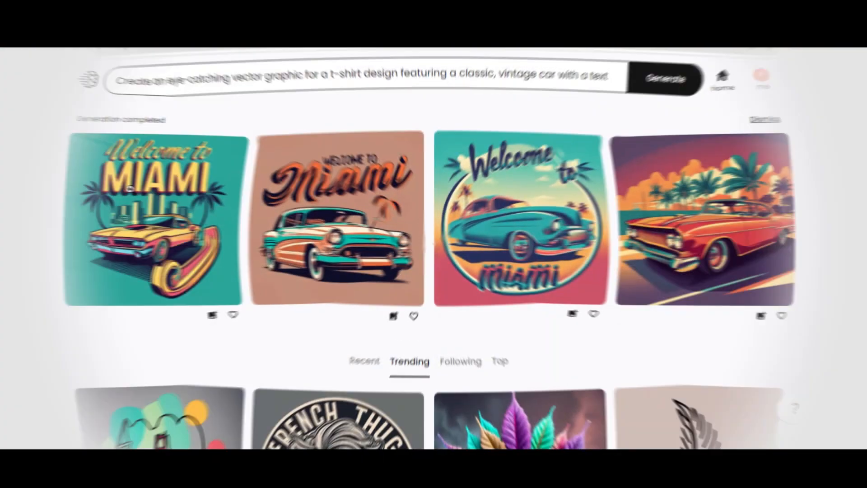
left_click(152, 218)
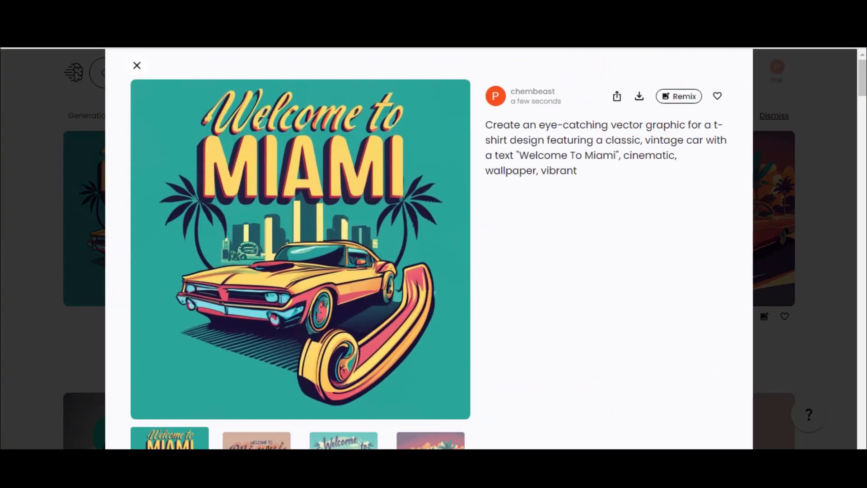
left_click(256, 443)
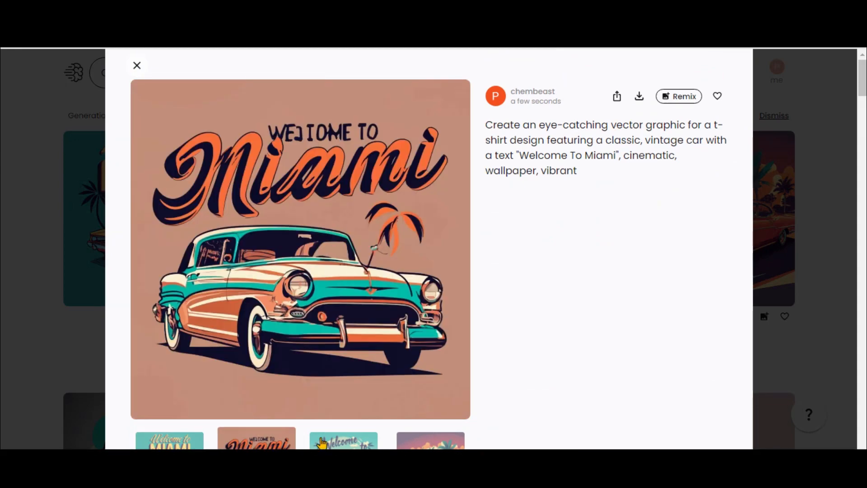
left_click(343, 441)
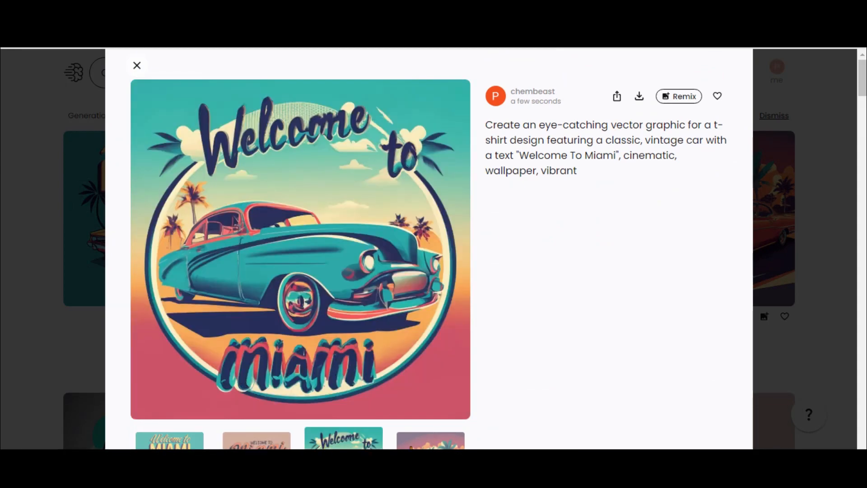
- Remix a car design into fishing-boat-at-sunset T-shirt designs with Lucky random styles and view one
left_click(679, 96)
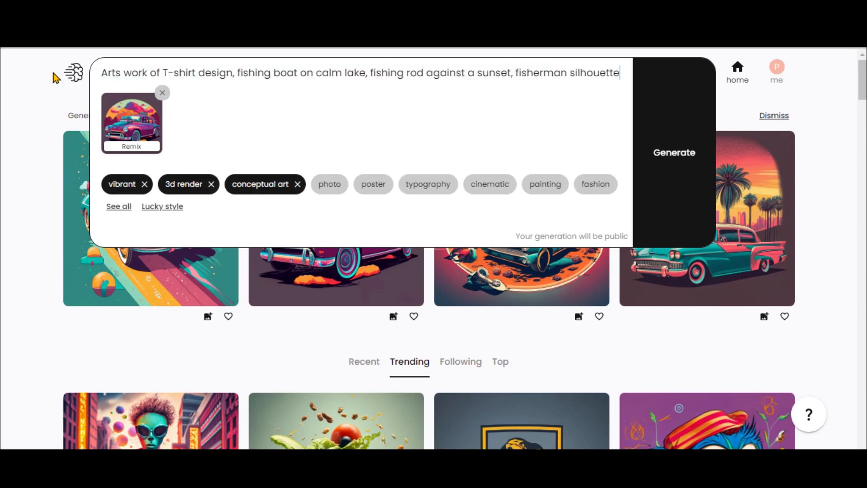
mouse_move(294, 170)
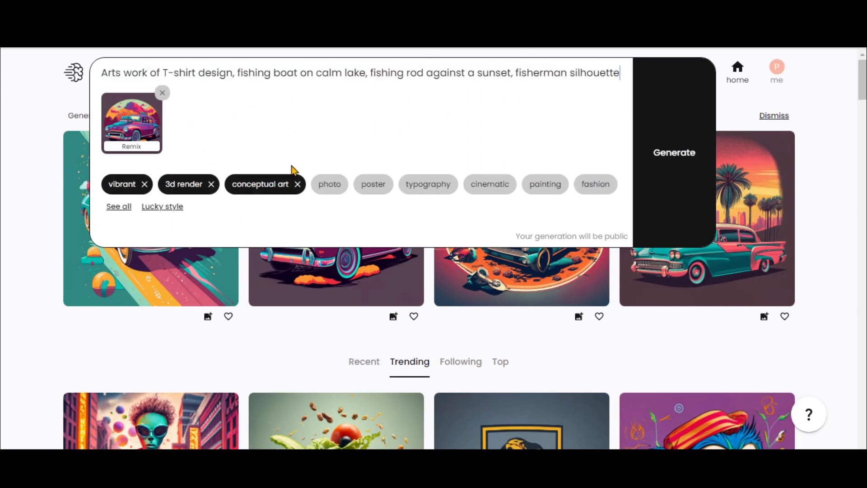
left_click(162, 205)
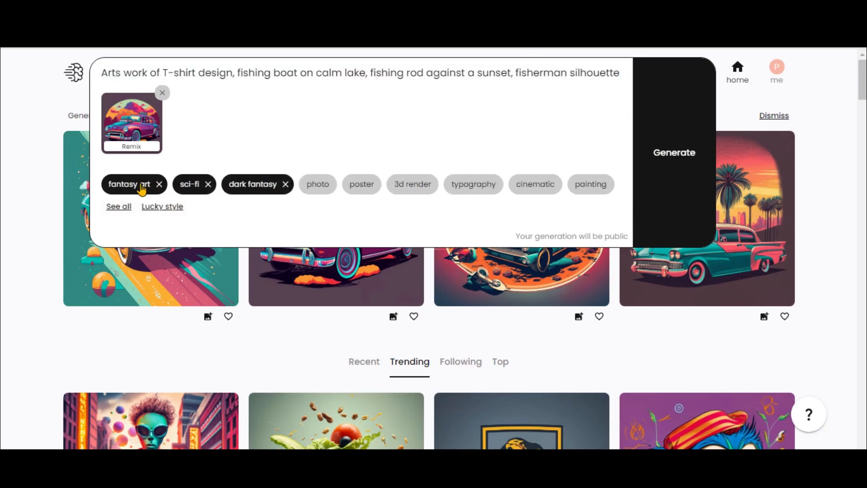
left_click(674, 152)
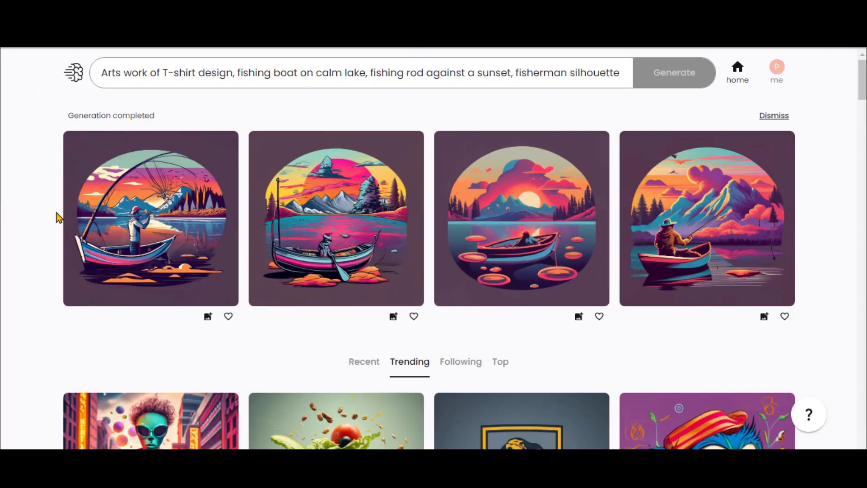
left_click(337, 218)
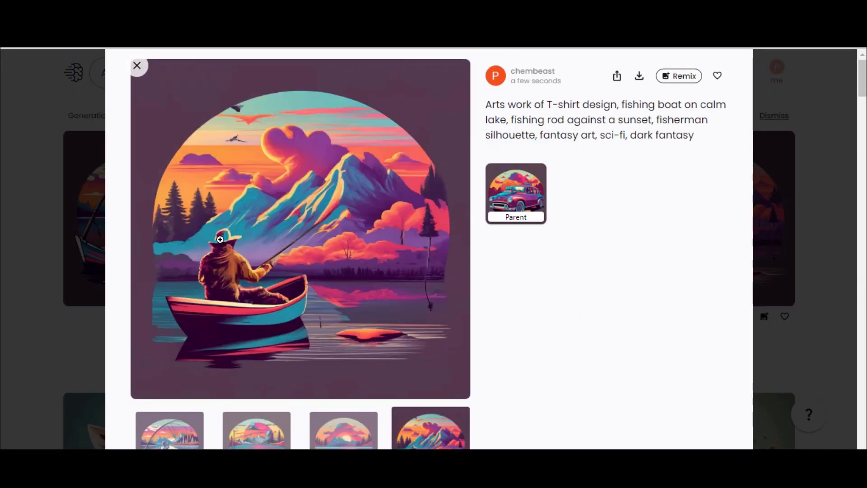
- Remix the mountain-lake fishing design with graffiti and illustration styles from the full tag list
left_click(678, 76)
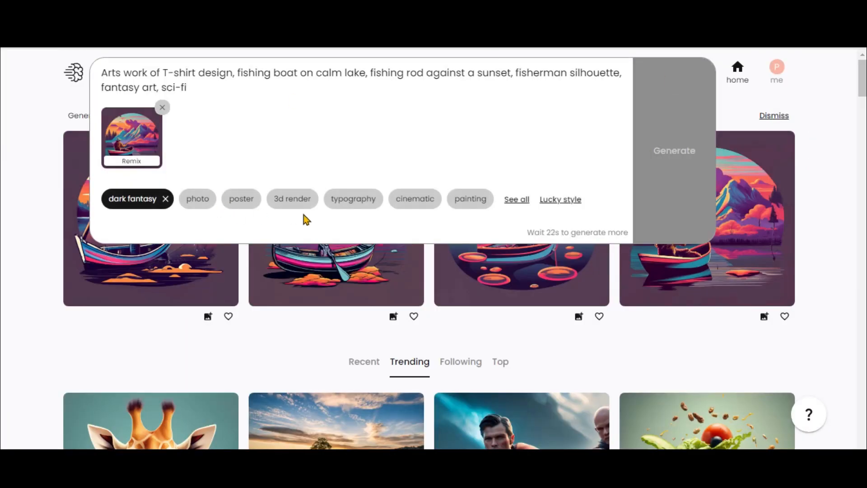
left_click(516, 198)
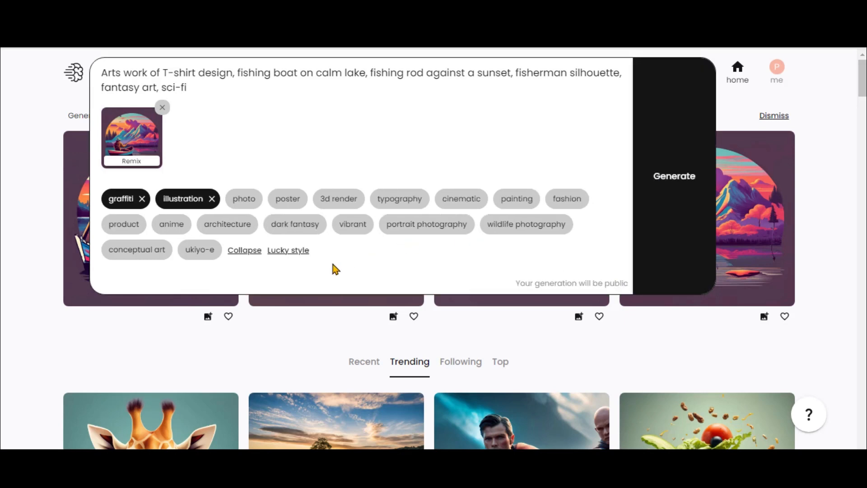
left_click(674, 176)
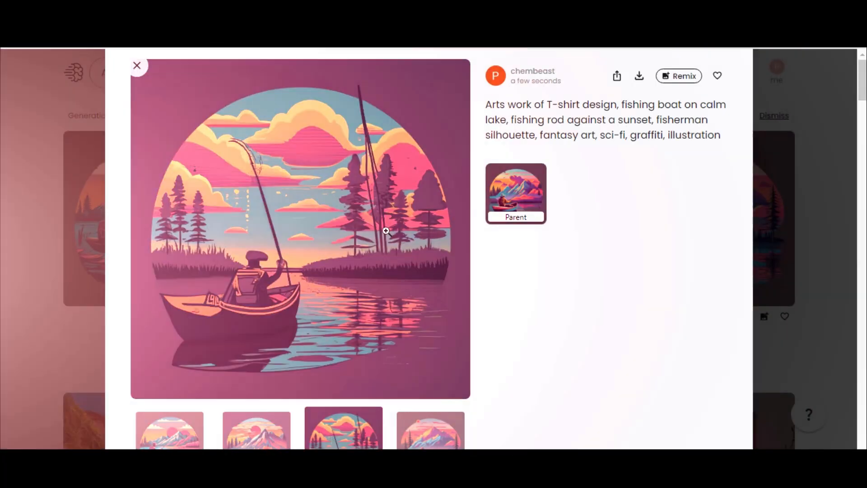
- Generate 10:16 'Cute rabbit stickers, cartoon style' in vibrant and graffiti styles and view the second one
left_click(137, 66)
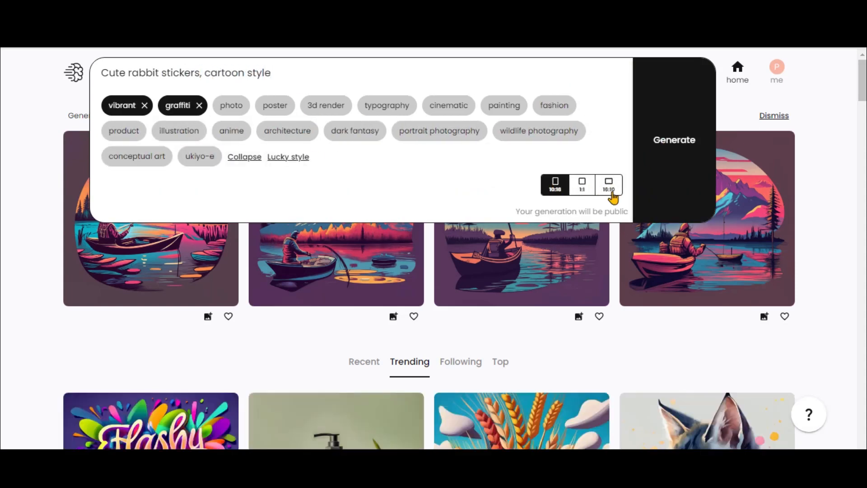
mouse_move(662, 143)
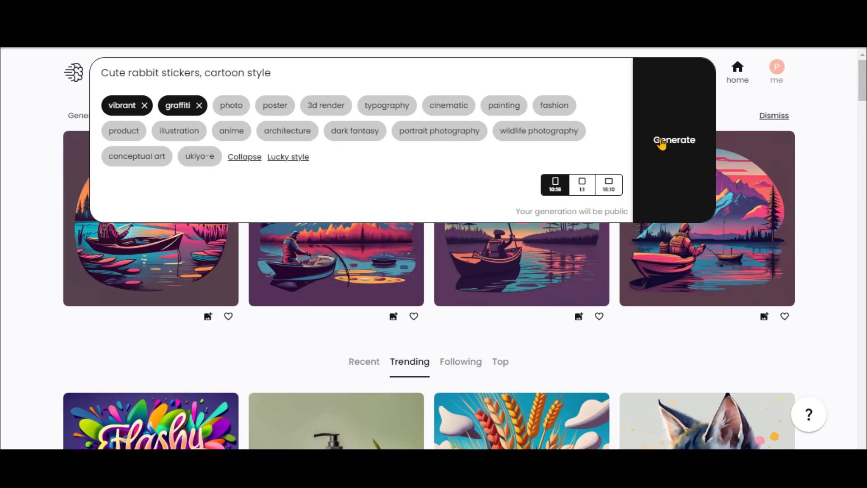
left_click(674, 140)
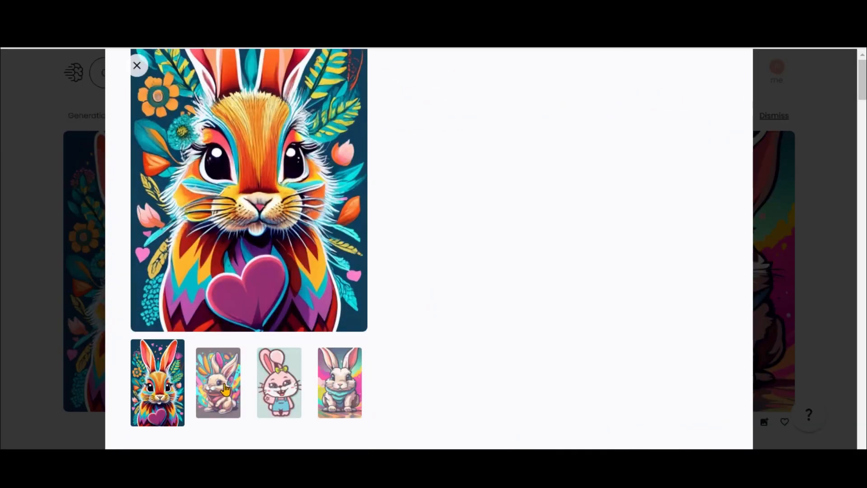
left_click(338, 382)
type("Design a p")
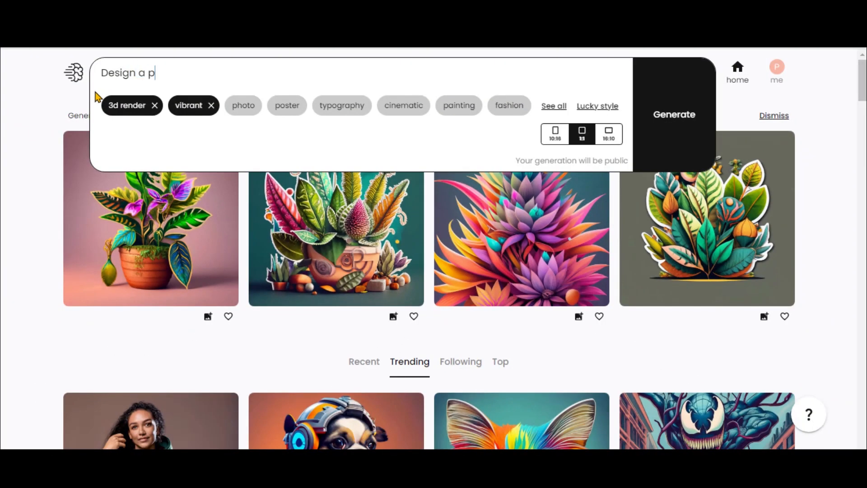
- Generate a 'Giving Makes You Happy' poster prompt with poster and graffiti styles, then go to the profile
type("oster with prominent text, \"")
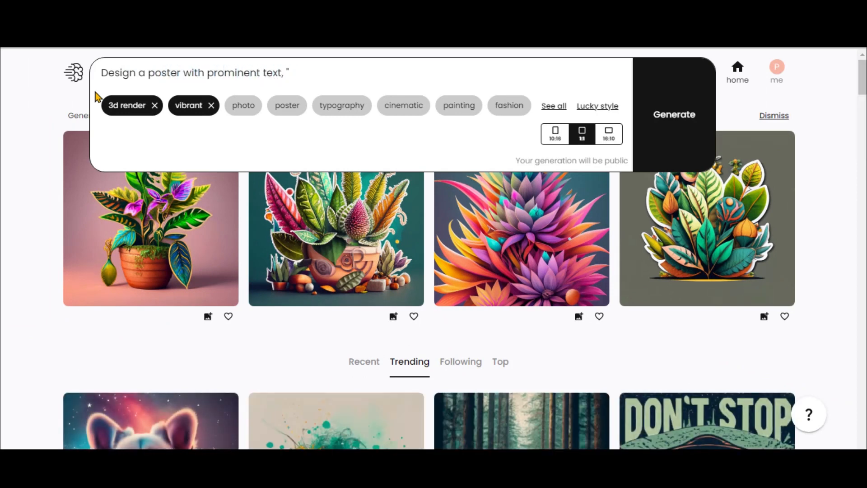
type("Giving Ma")
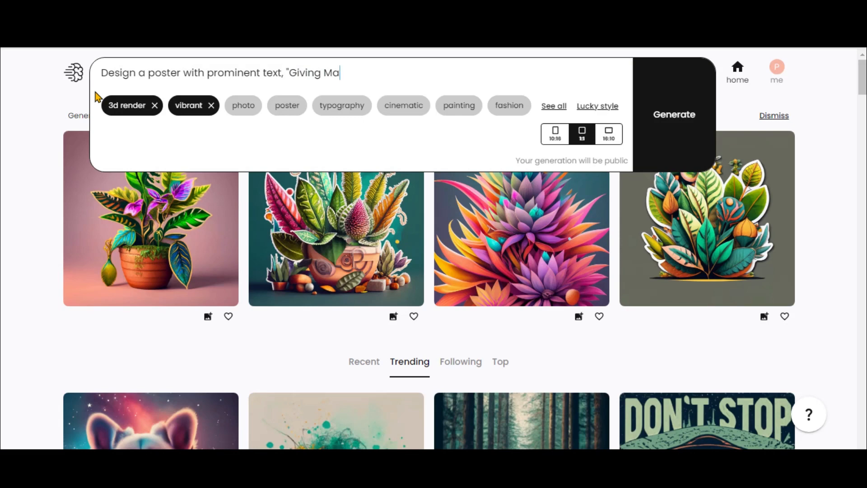
type("kes You Happy")
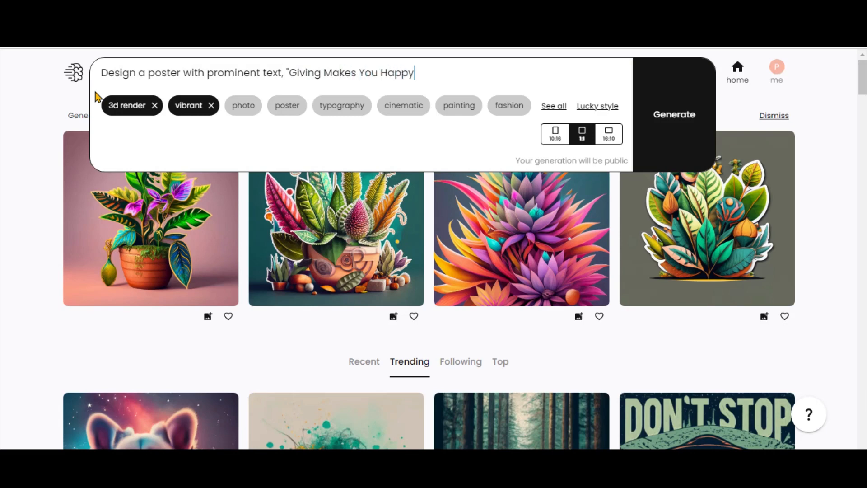
left_click(287, 105)
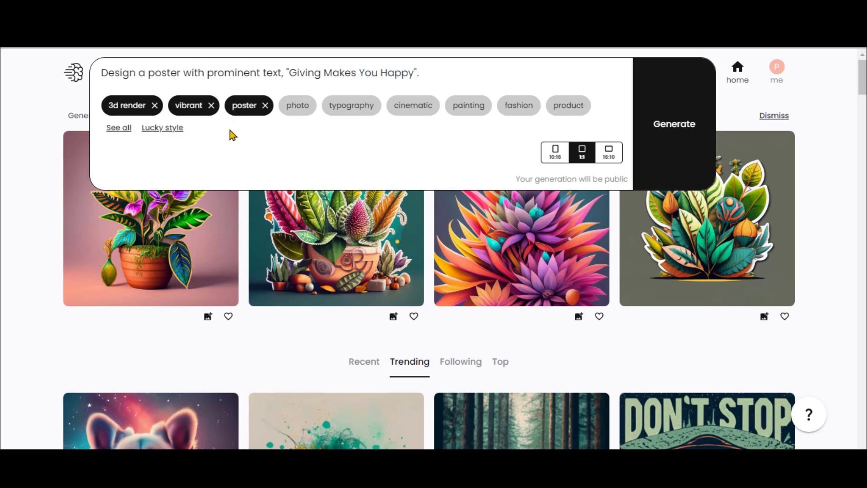
left_click(118, 127)
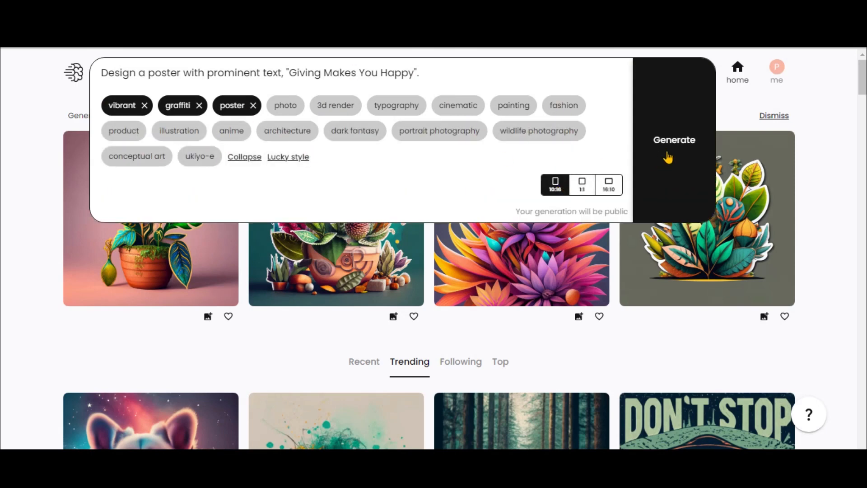
left_click(674, 139)
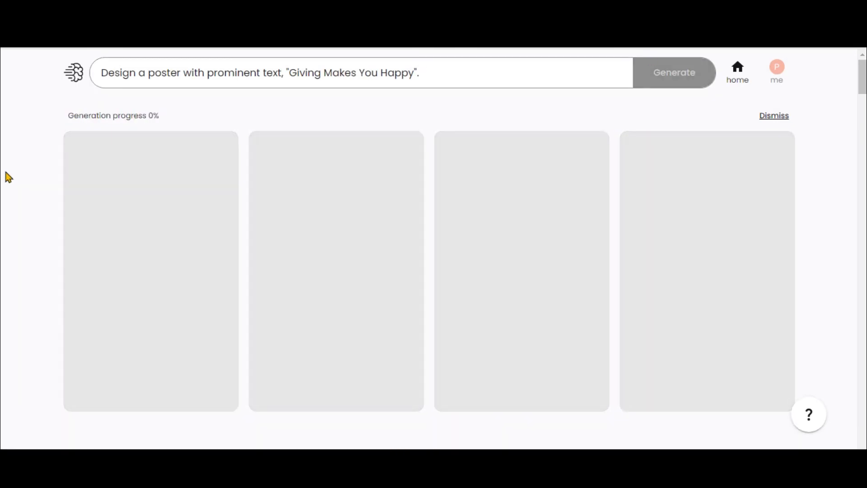
left_click(151, 271)
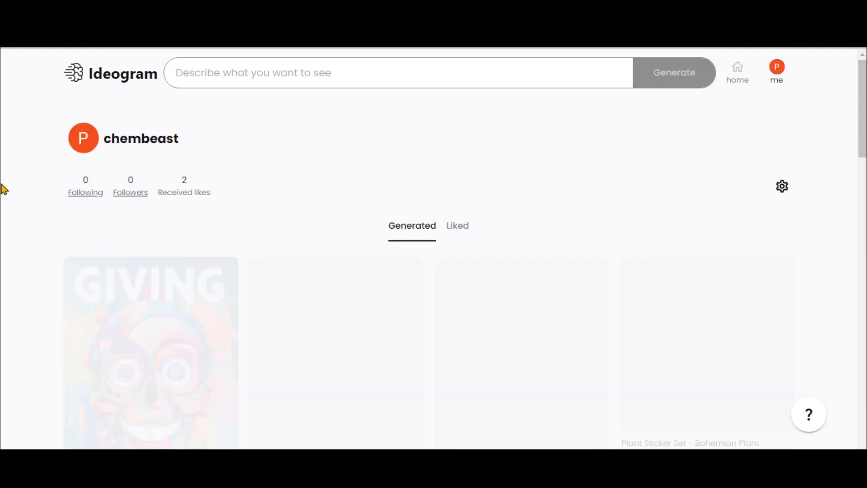
- Scroll through the Generated gallery to review the designs including the new poster
scroll("down", 3)
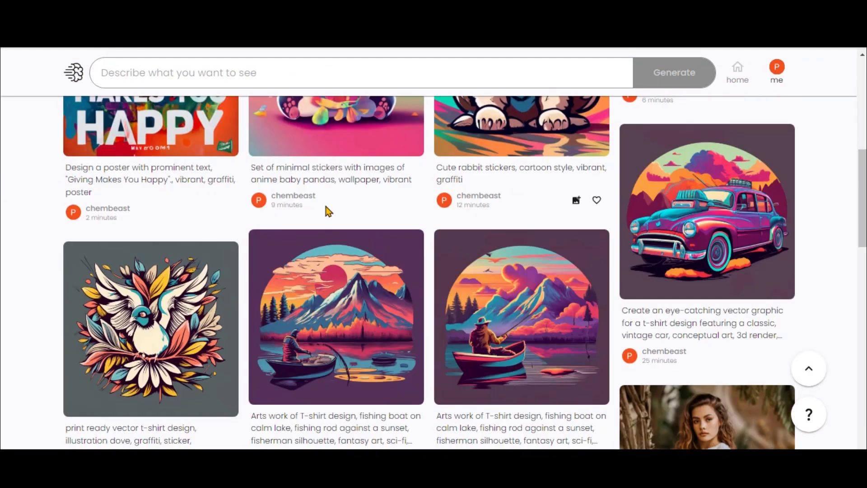
scroll("down", 3)
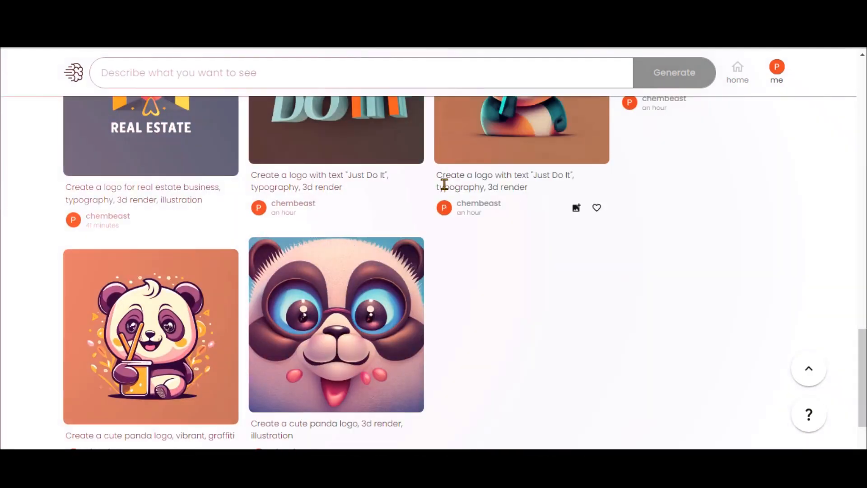
scroll("up", 3)
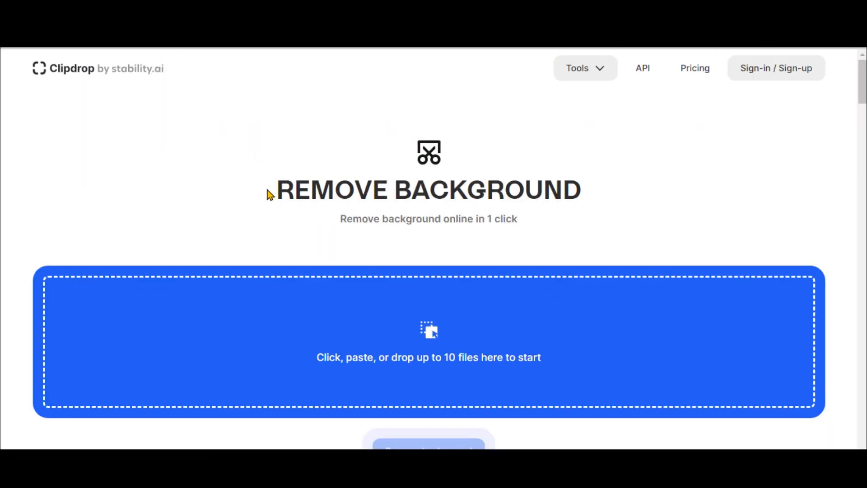
mouse_move(317, 218)
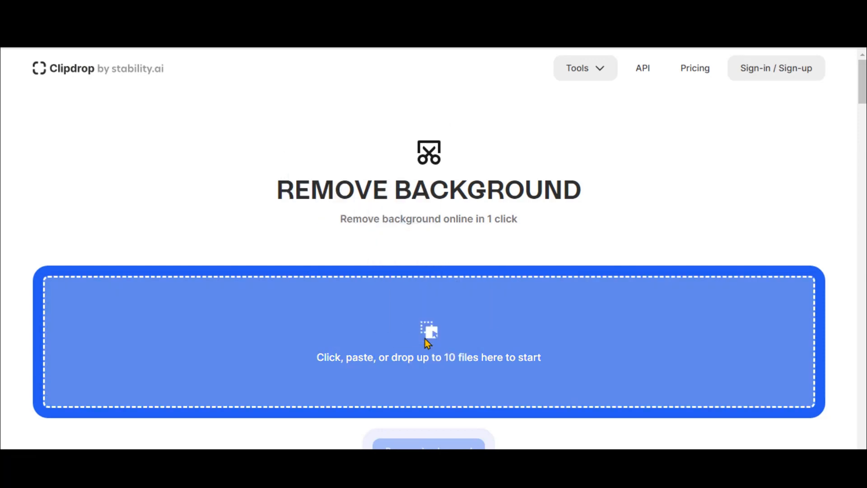
- Upload the dove JPEG to Remove Background and strip its grey background
left_click(429, 342)
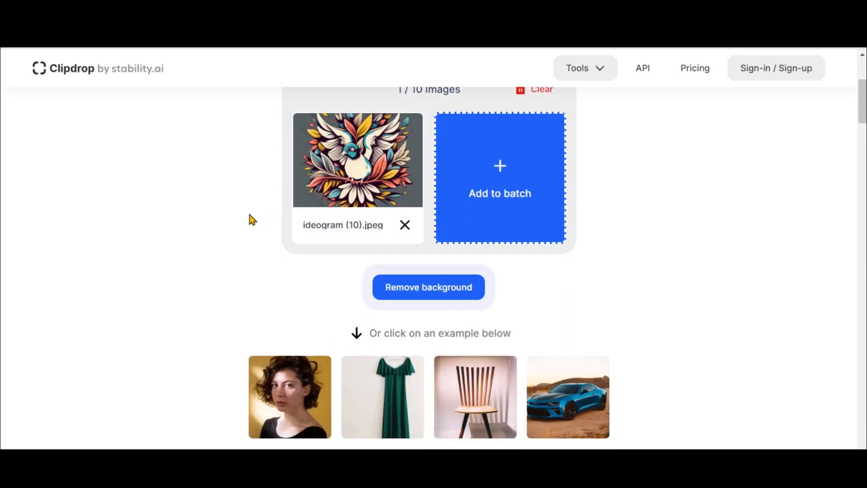
mouse_move(428, 287)
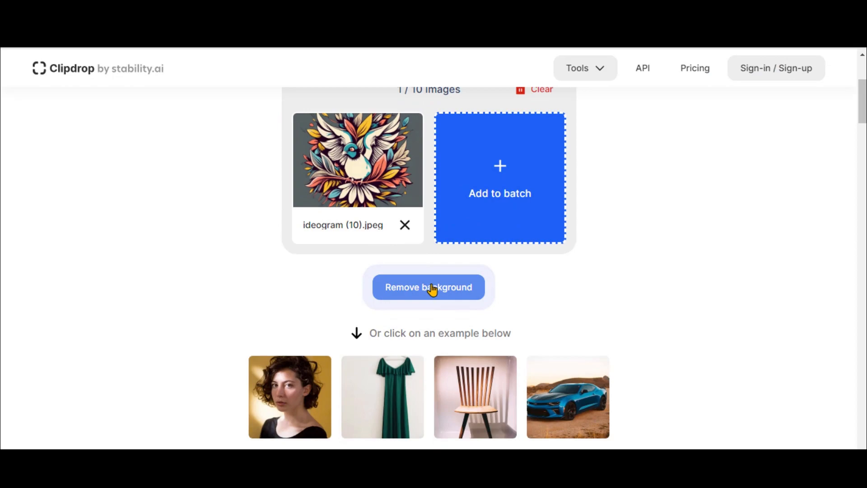
left_click(428, 287)
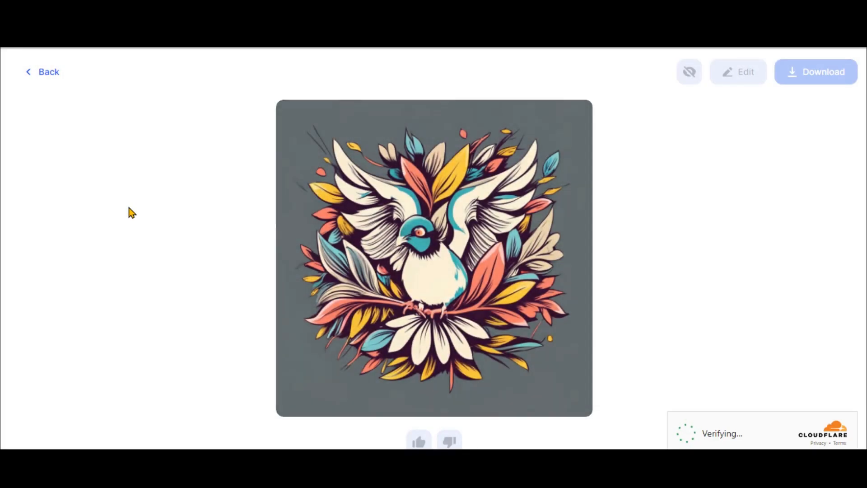
mouse_move(203, 245)
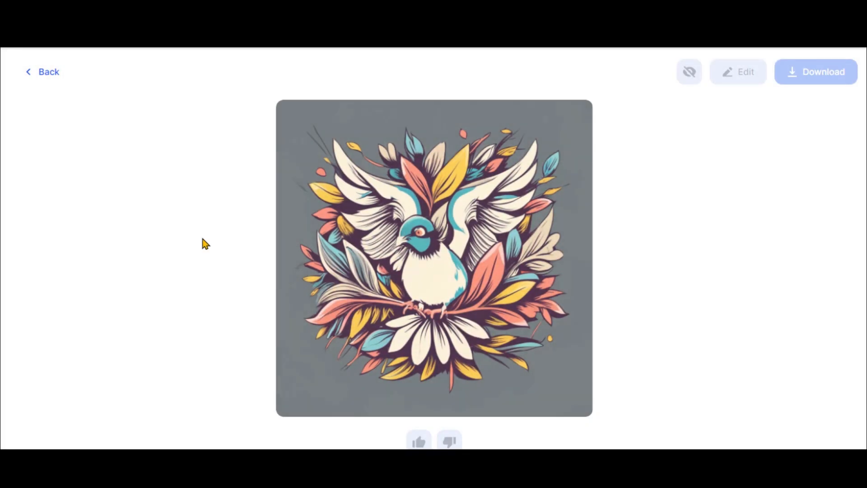
left_click(690, 72)
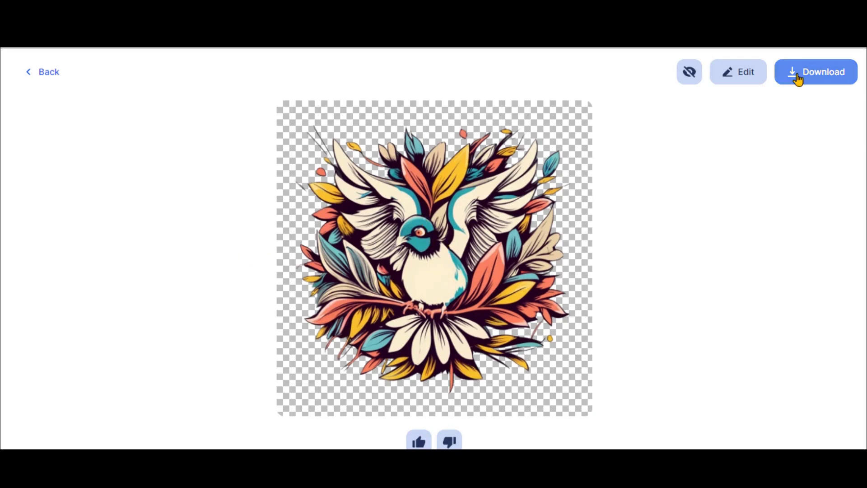
- Download the transparent dove PNG, close the preview and head to Vectorizer.AI
left_click(815, 72)
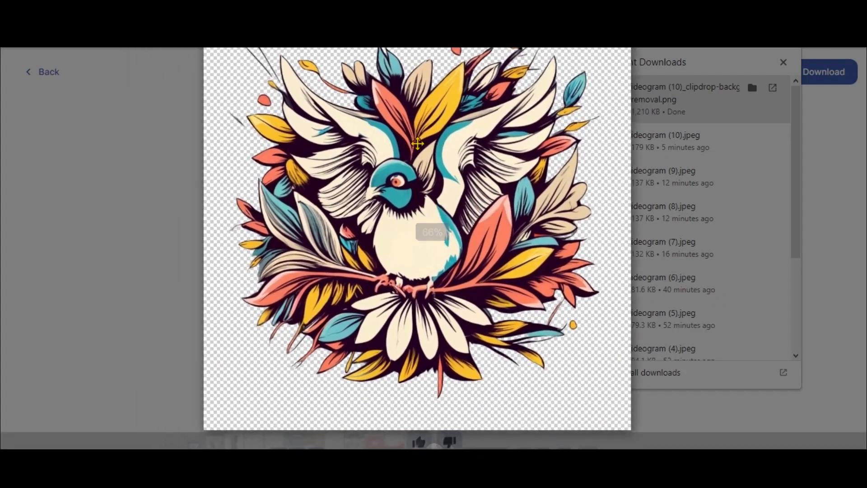
left_click(783, 63)
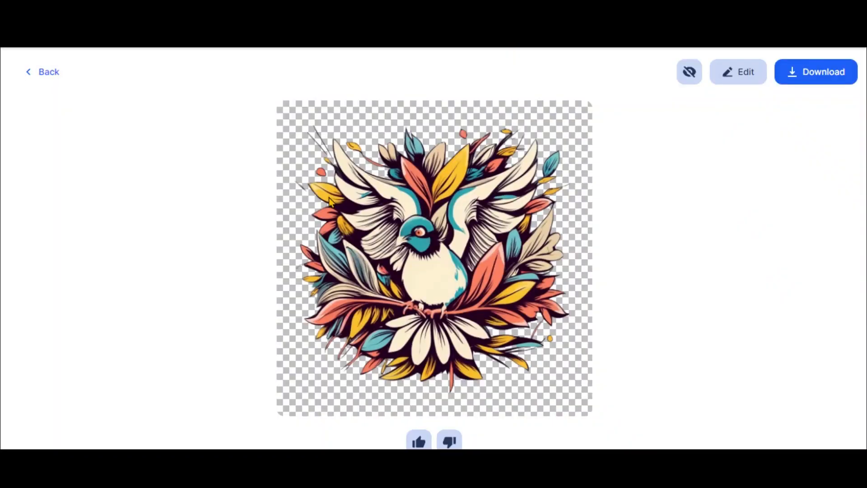
left_click(42, 71)
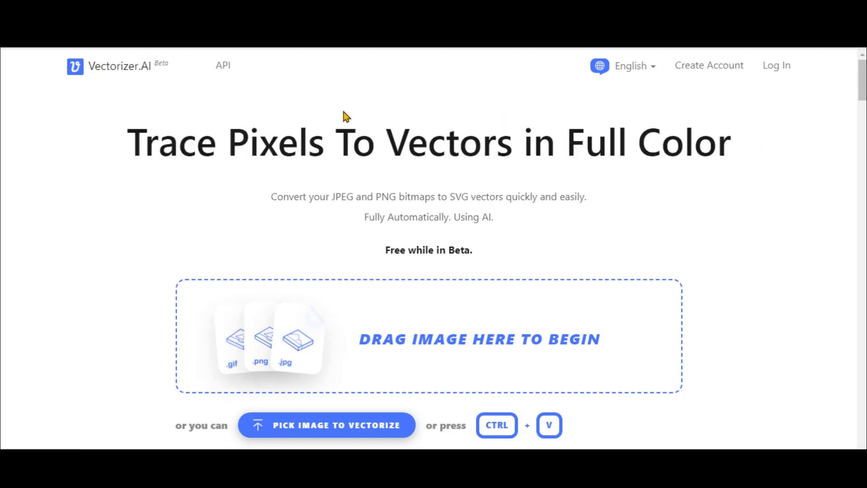
- Vectorize the Clipdrop dove PNG and zoom into the leaves to compare tracing against the original
left_click(326, 425)
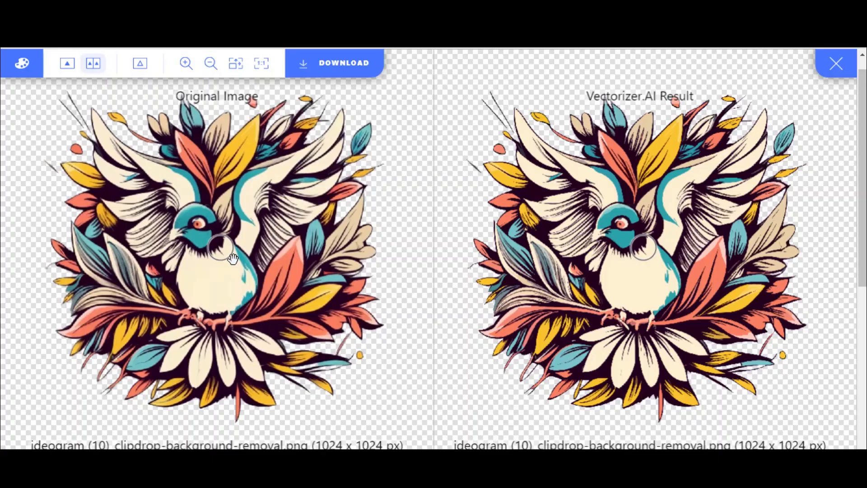
left_click(185, 62)
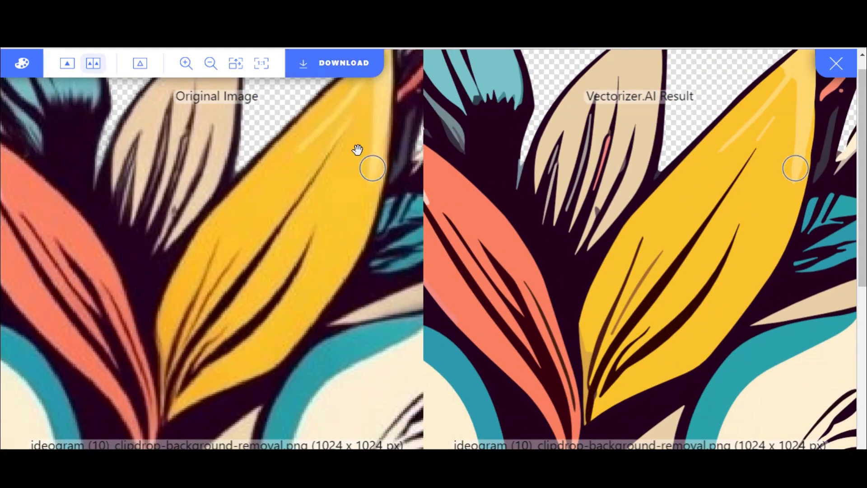
- Download the dove as SVG with 'Stack shapes on top of each other' shape stacking
left_click(836, 63)
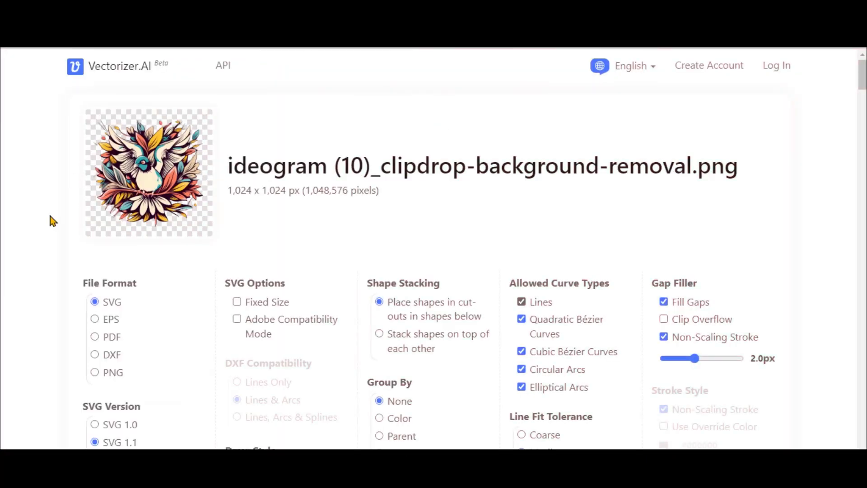
scroll("down", 3)
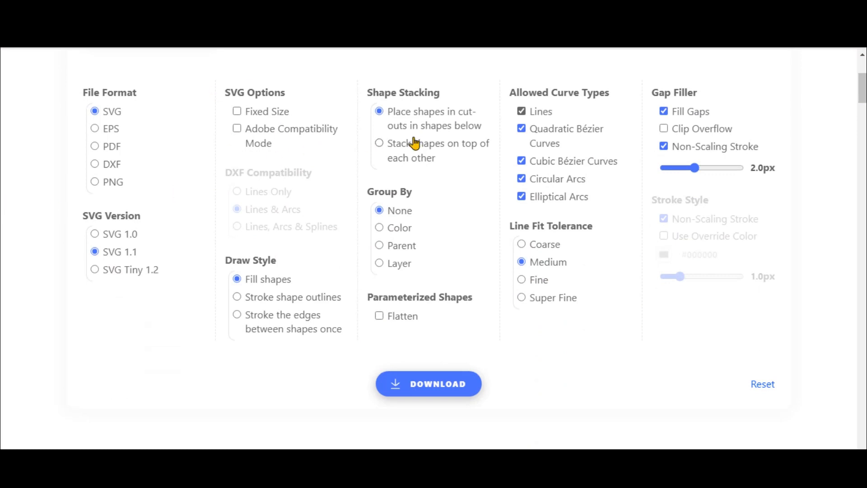
left_click(378, 143)
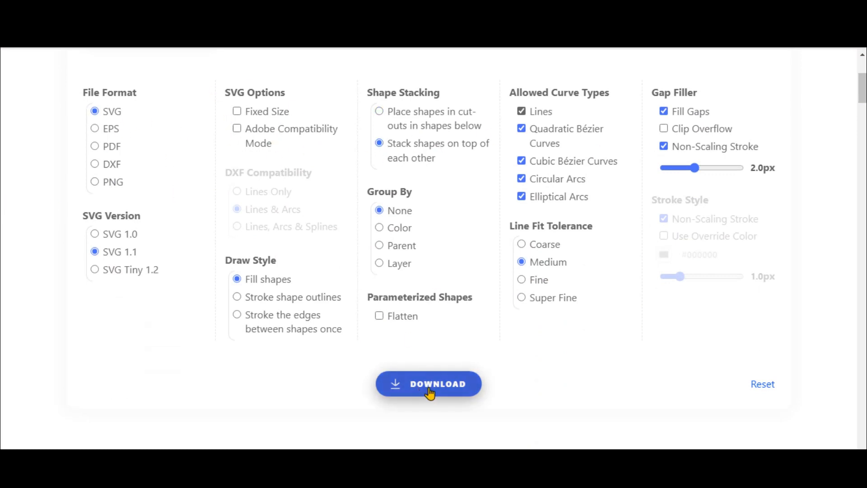
mouse_move(381, 144)
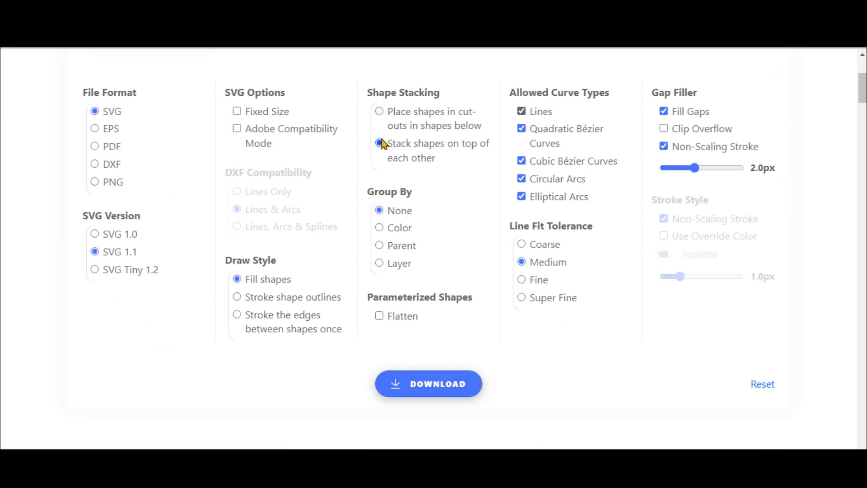
left_click(379, 142)
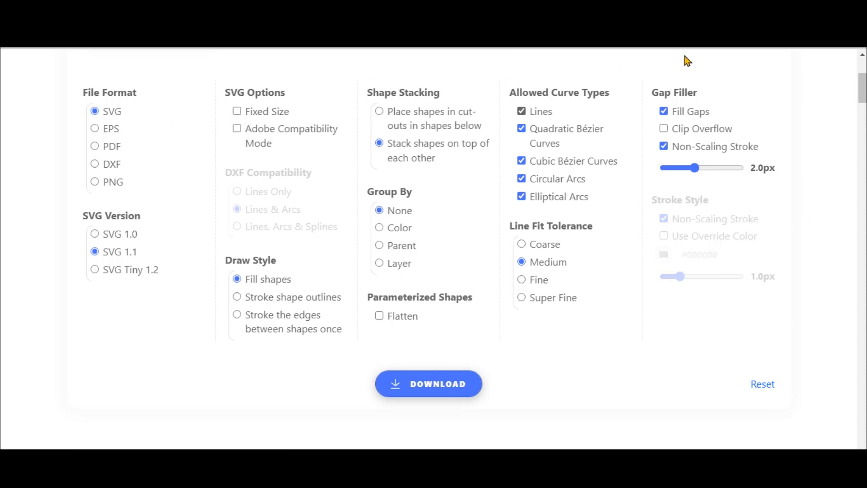
left_click(428, 383)
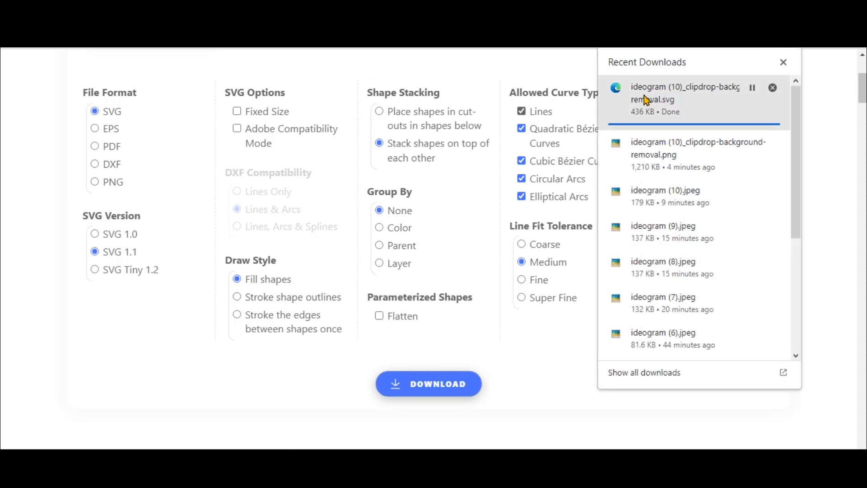